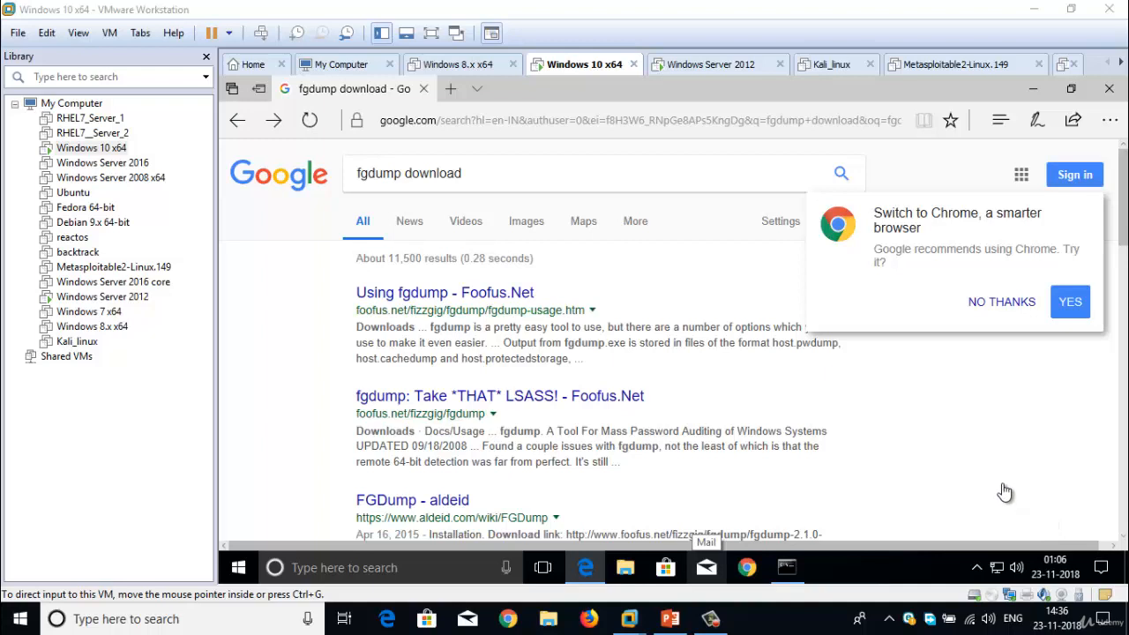
mouse_move(586, 67)
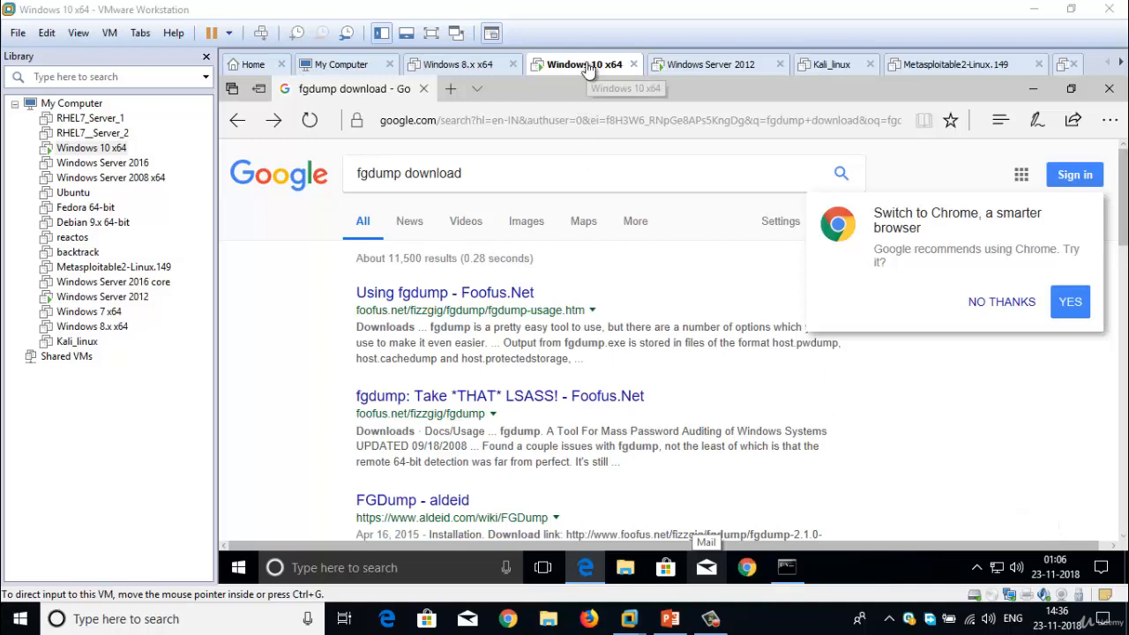
Switch to the Windows Server 2012 VM and run ipconfig, showing 192.168.159.249
click(716, 63)
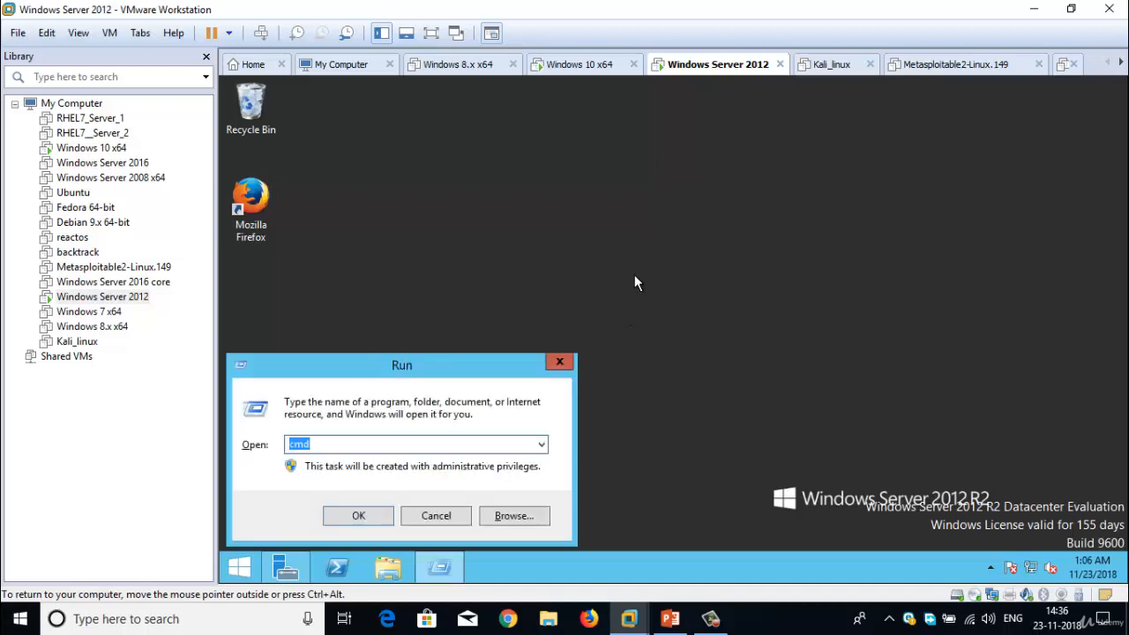
click(358, 516)
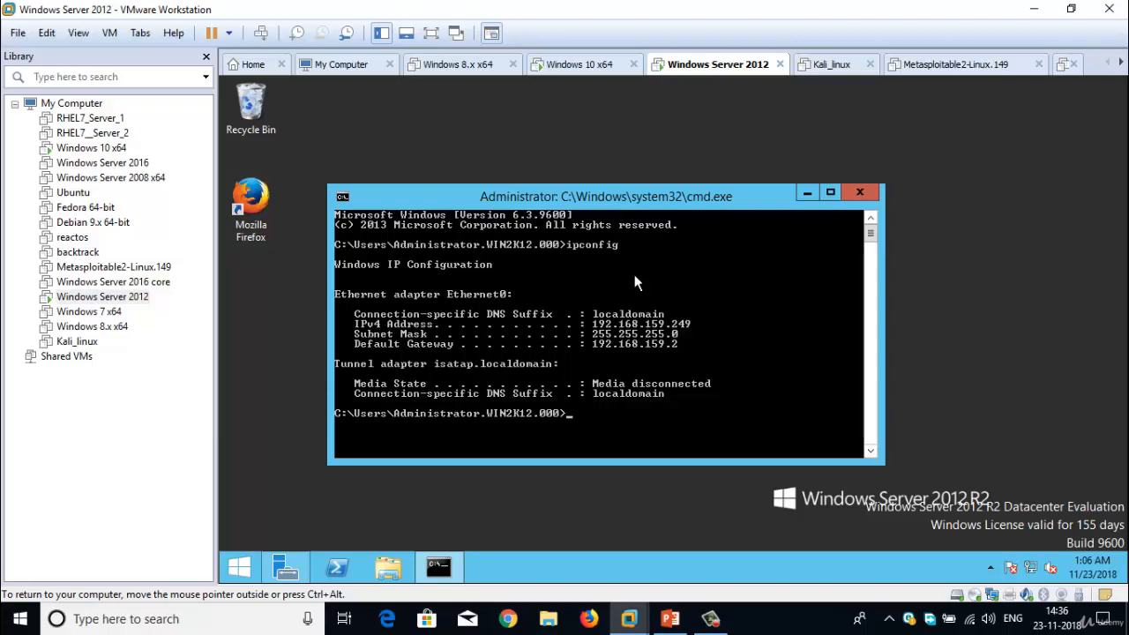
mouse_move(314, 545)
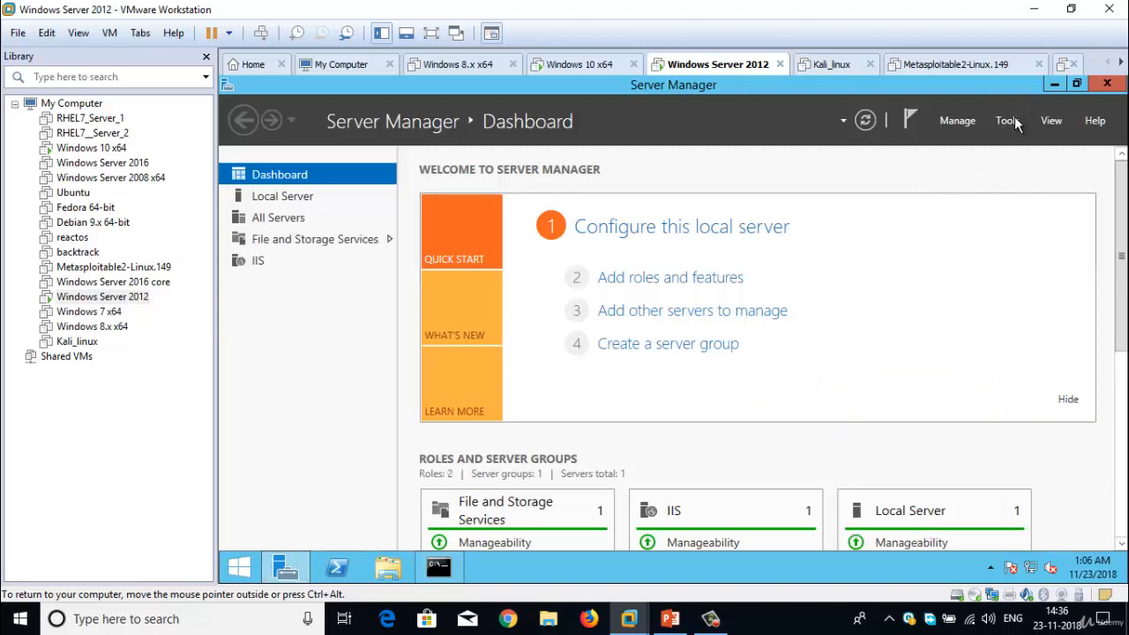
Create local user testuser with a never-expiring, unchangeable password in Computer Management
click(1006, 120)
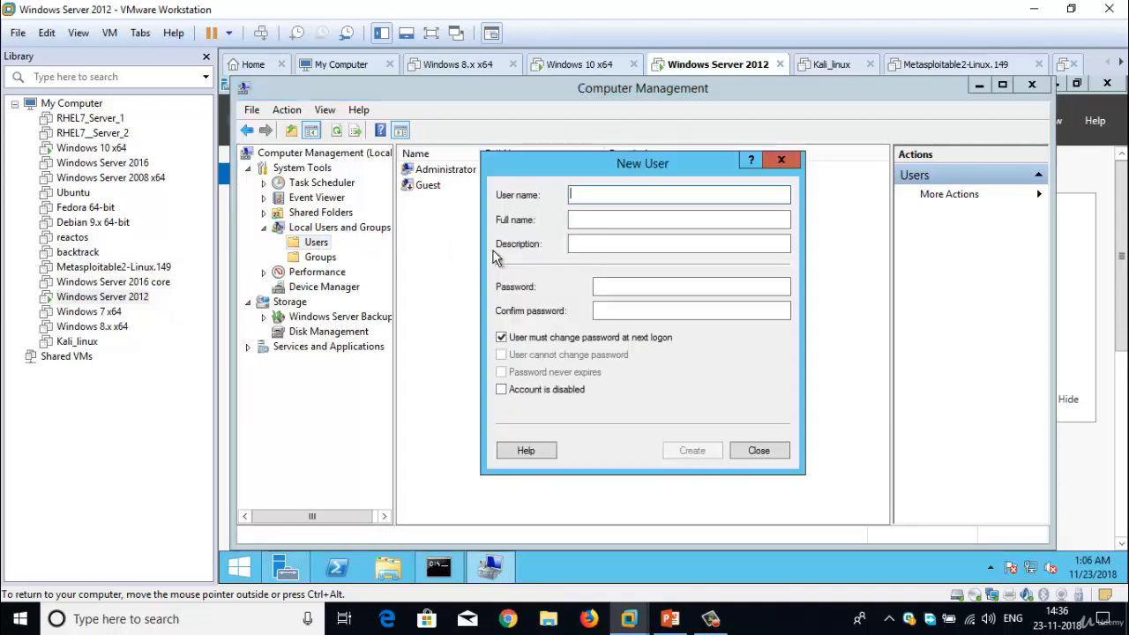
text(testuser)
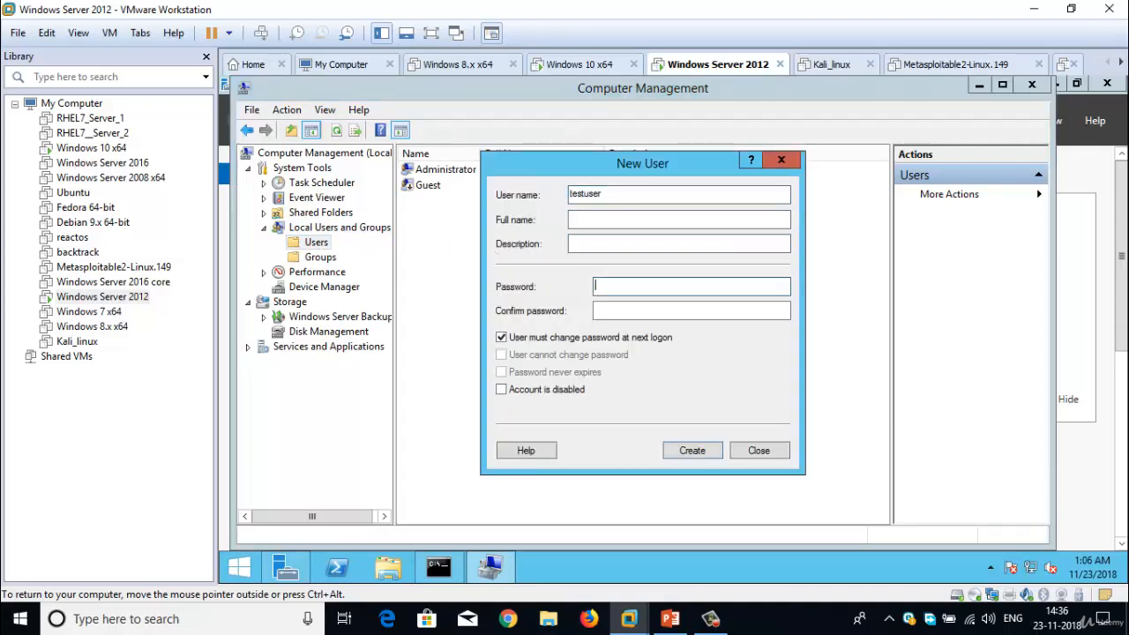
text(••)
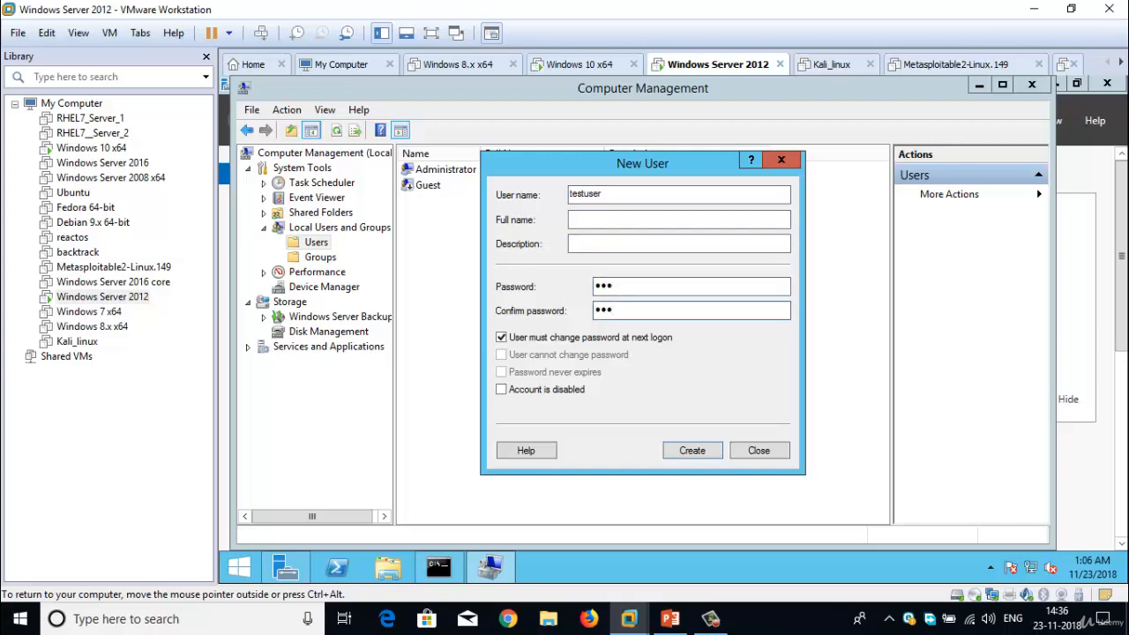
click(501, 337)
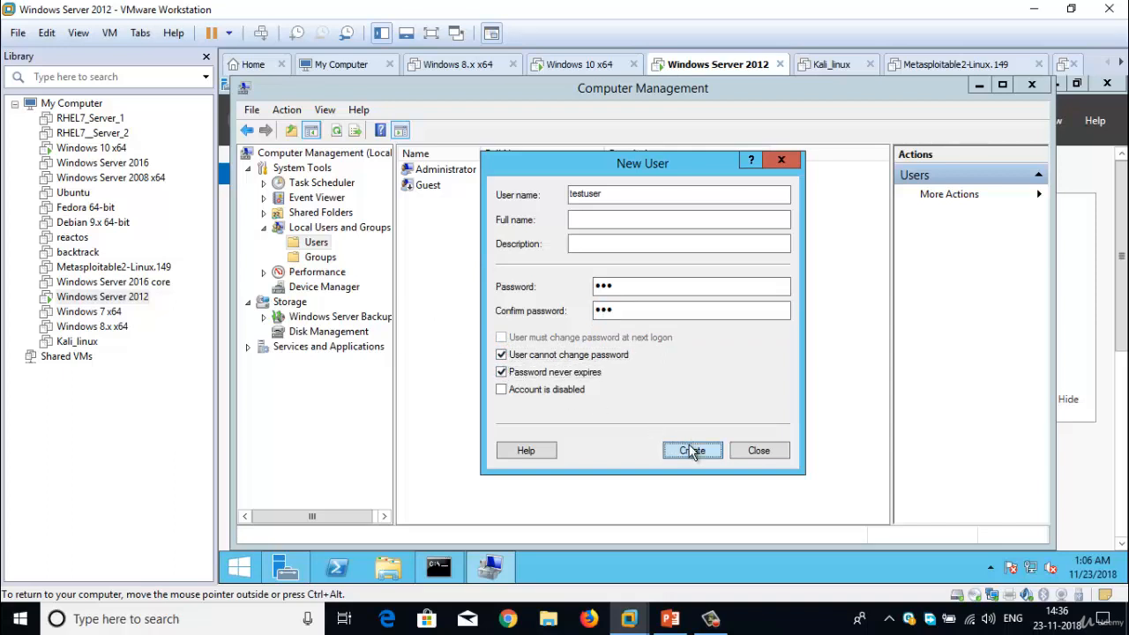
click(692, 450)
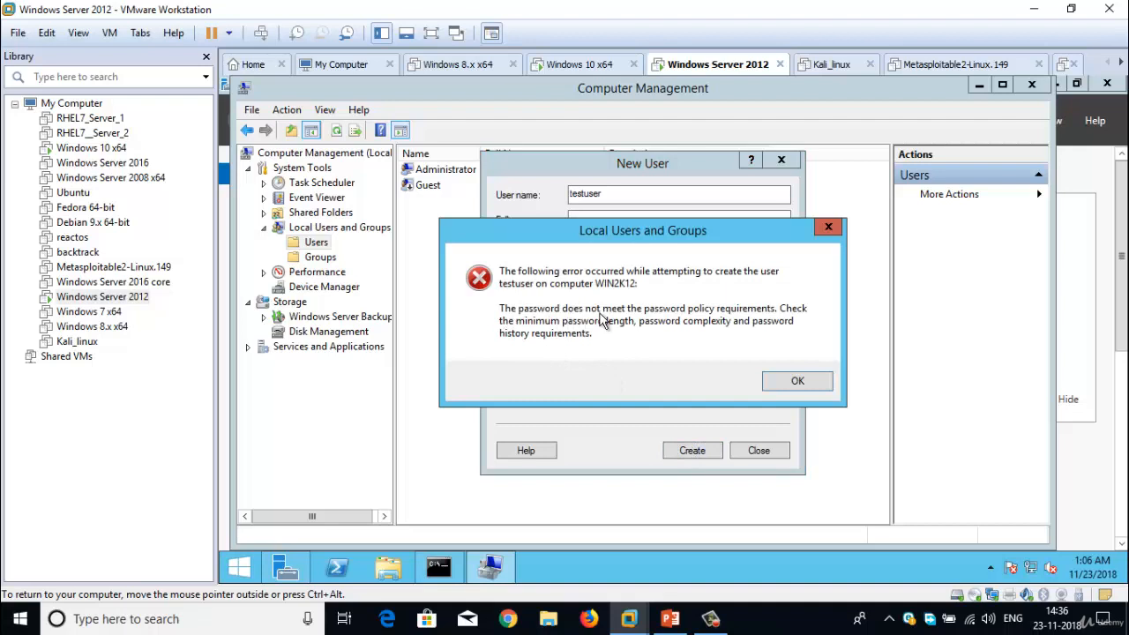
mouse_move(702, 322)
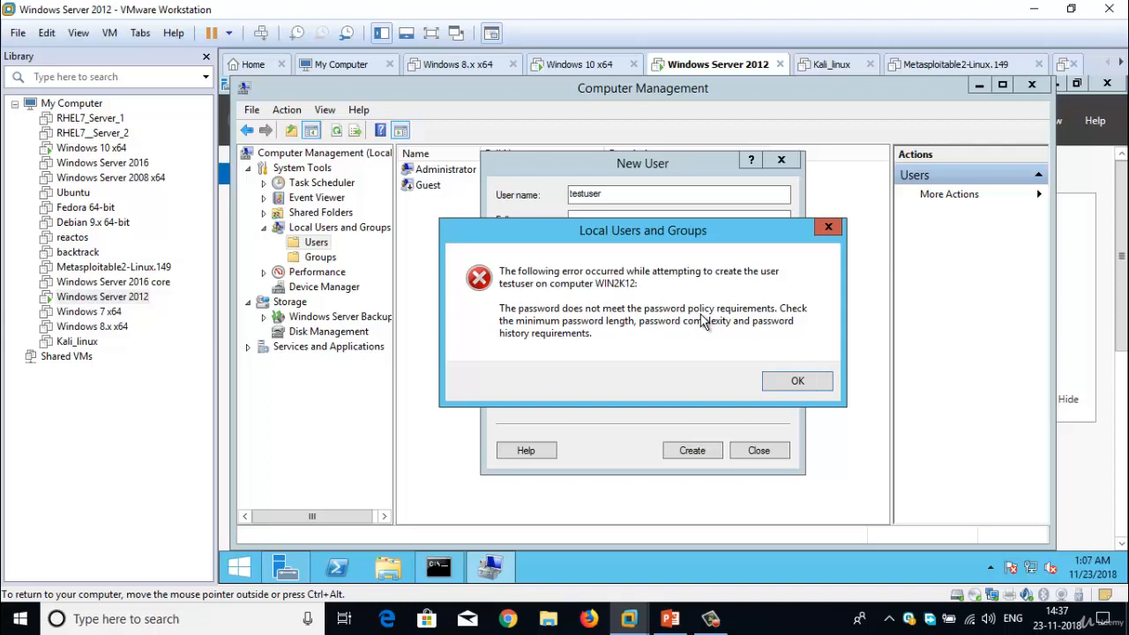
mouse_move(568, 223)
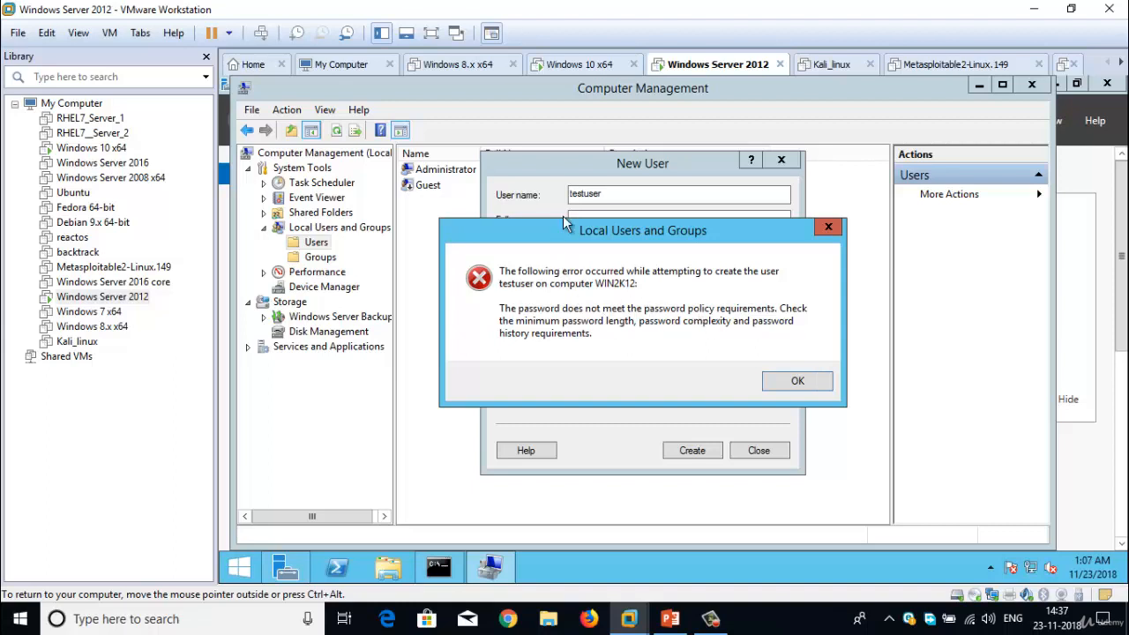
mouse_move(549, 243)
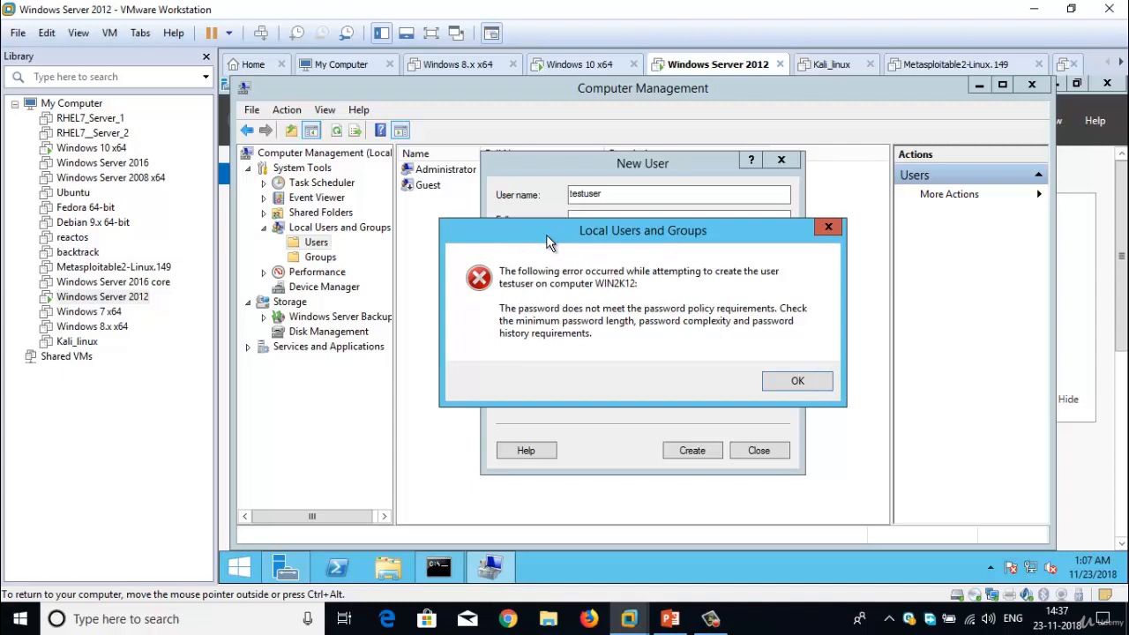
mouse_move(572, 246)
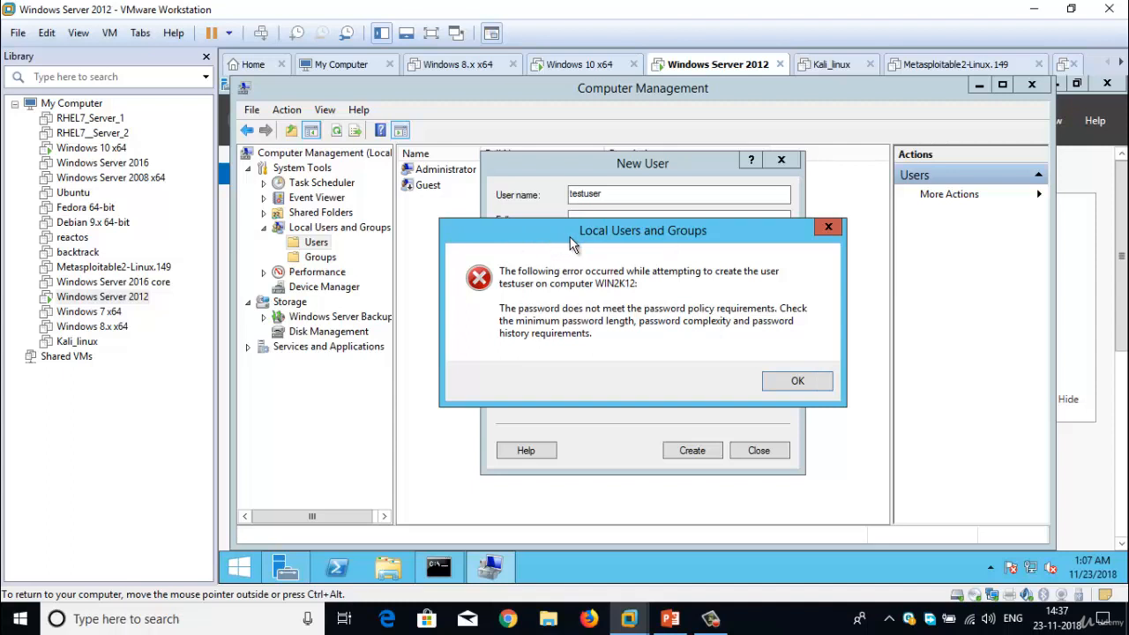
mouse_move(752, 450)
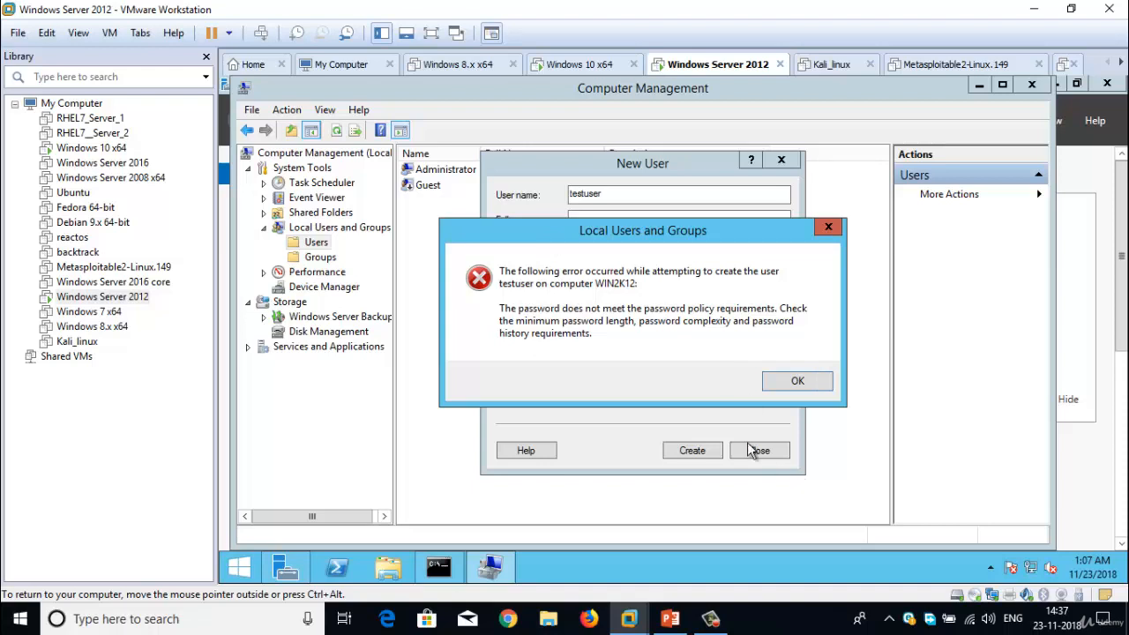
Dismiss the password policy error for testuser
click(798, 381)
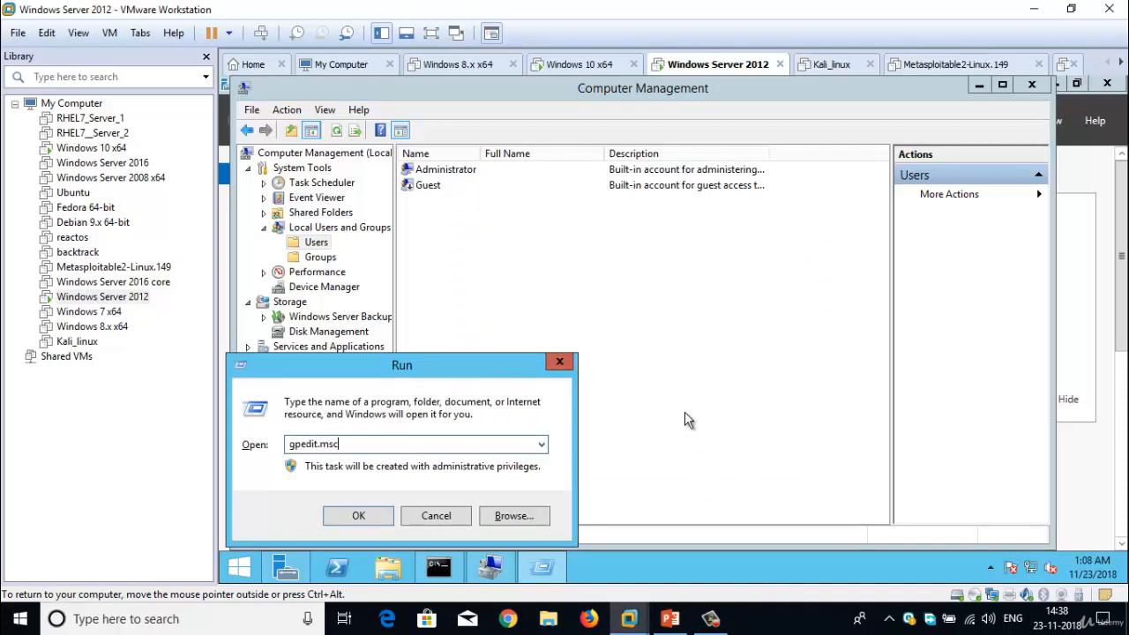
mouse_move(459, 485)
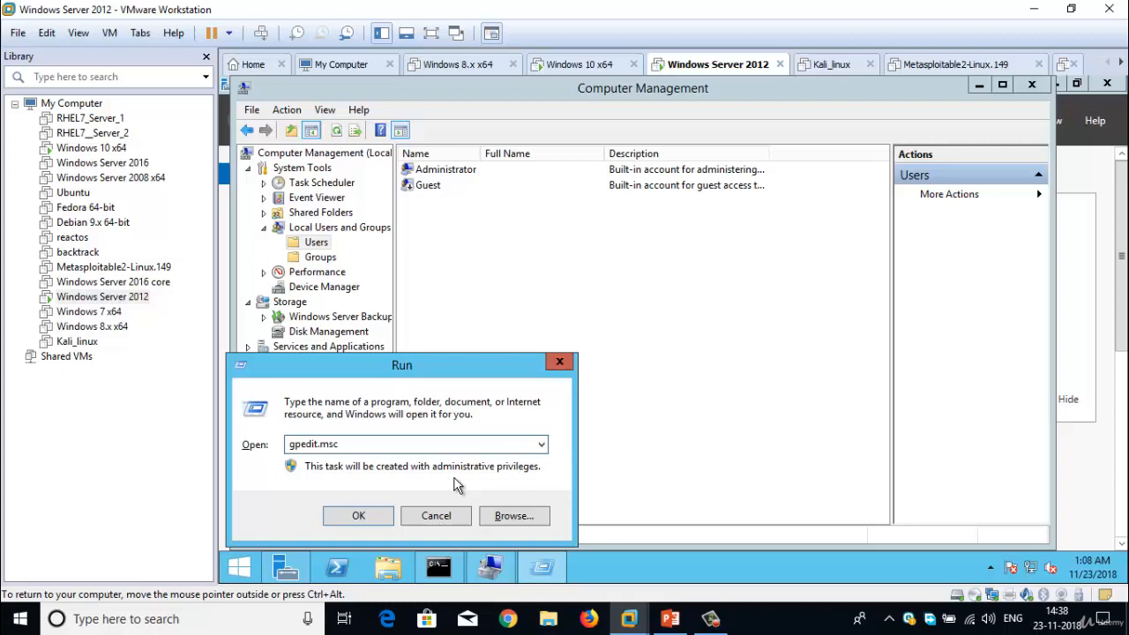
Launch the local group policy editor and navigate to Account Policies > Password Policy
click(359, 515)
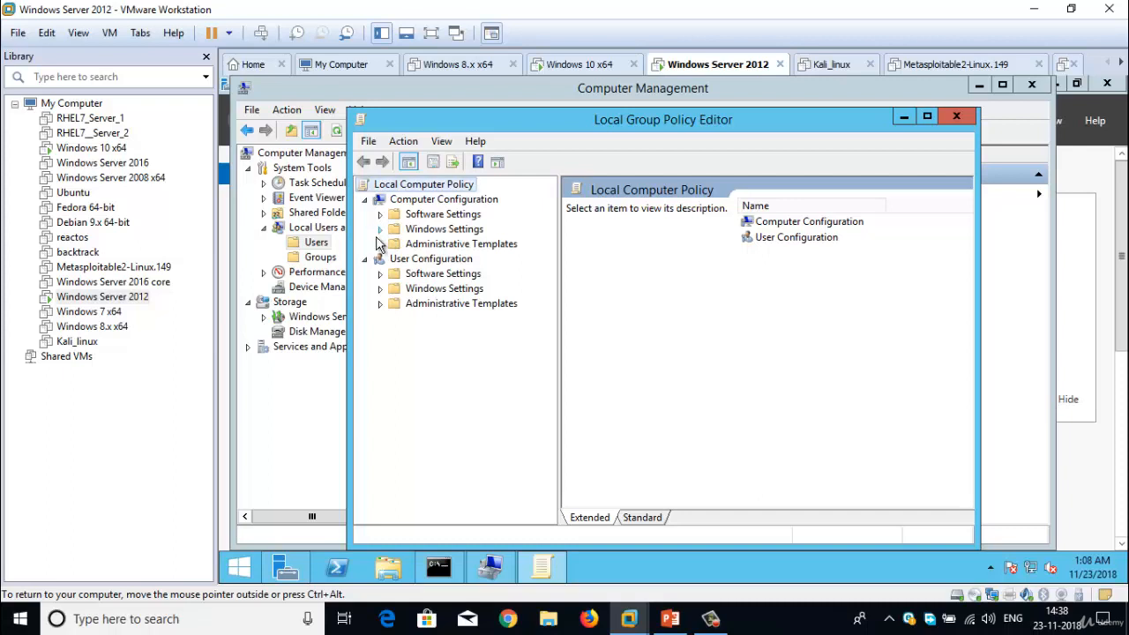
click(380, 230)
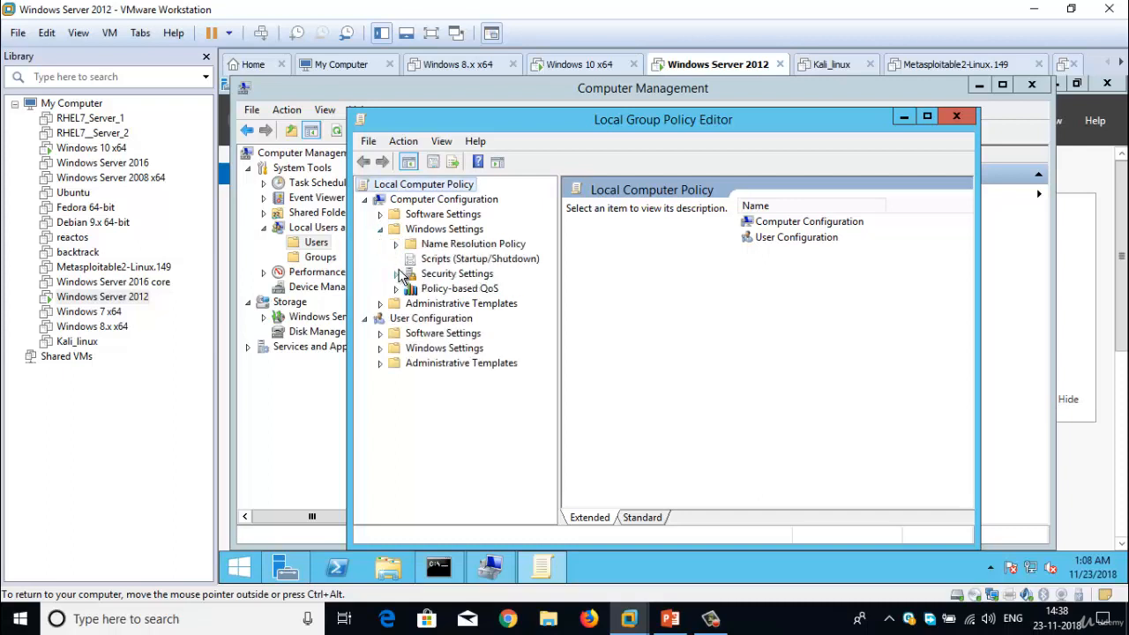
click(395, 274)
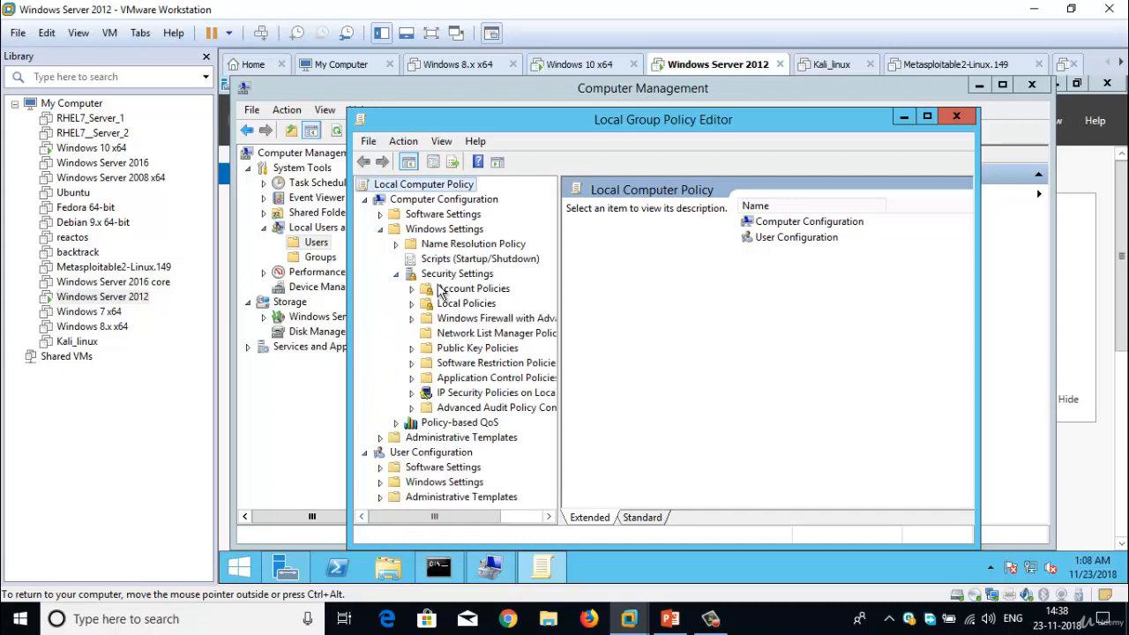
click(473, 289)
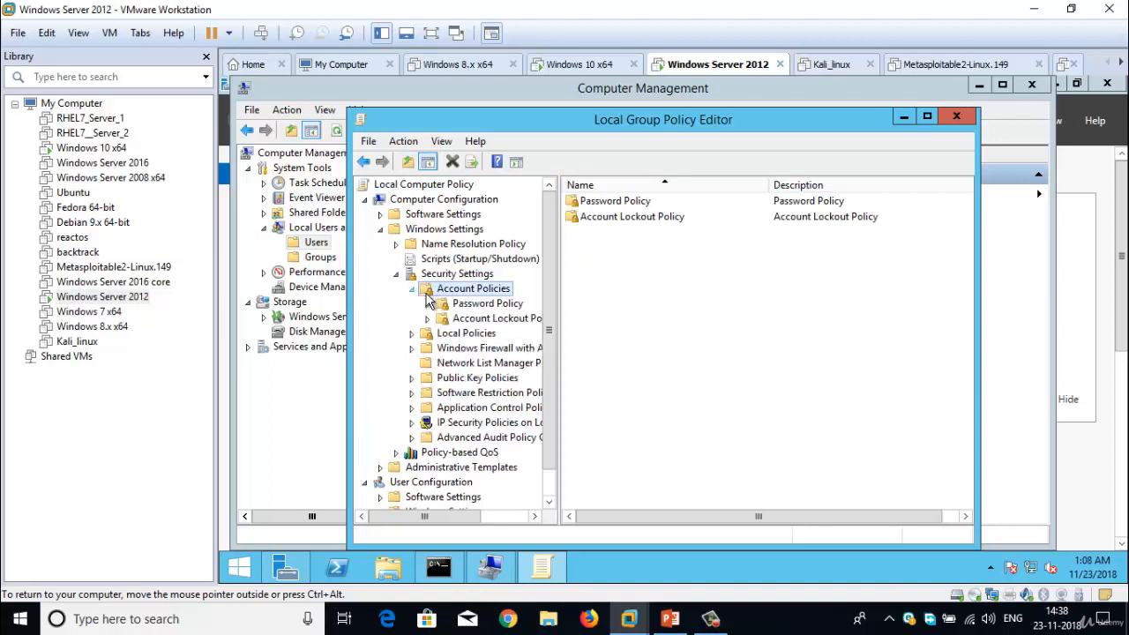
click(487, 303)
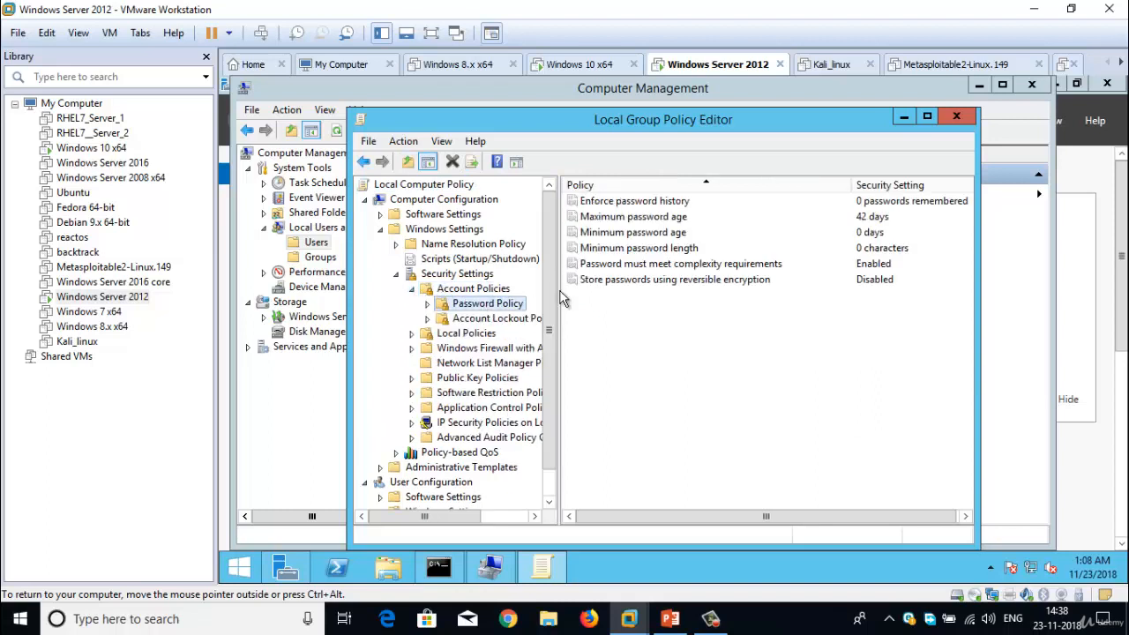
Disable the password complexity requirement policy
click(679, 263)
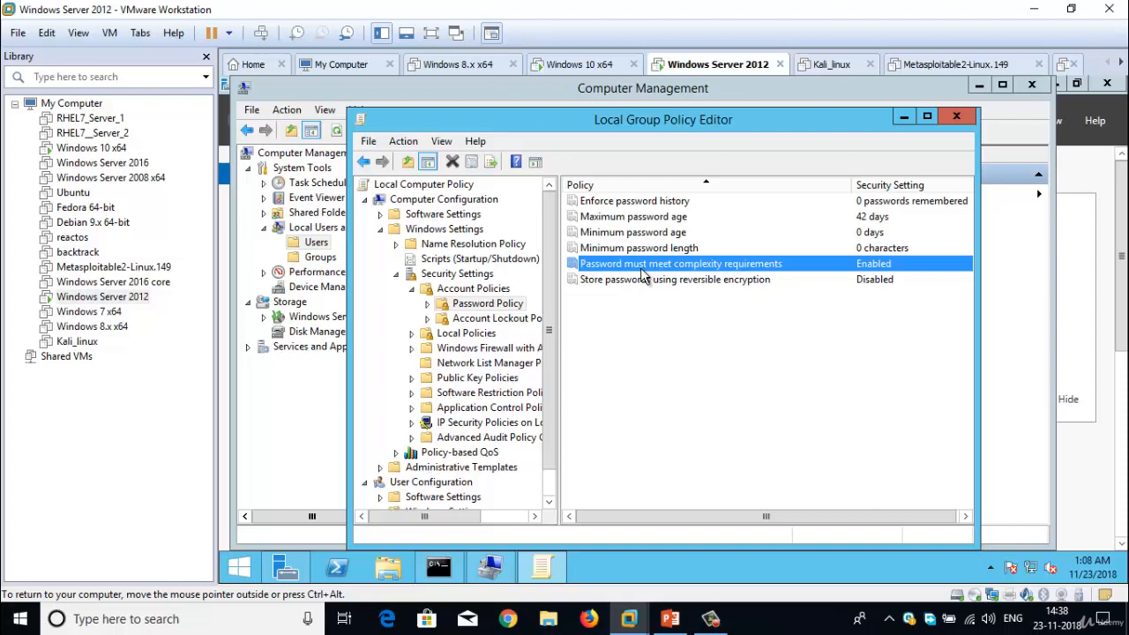
double_click(681, 263)
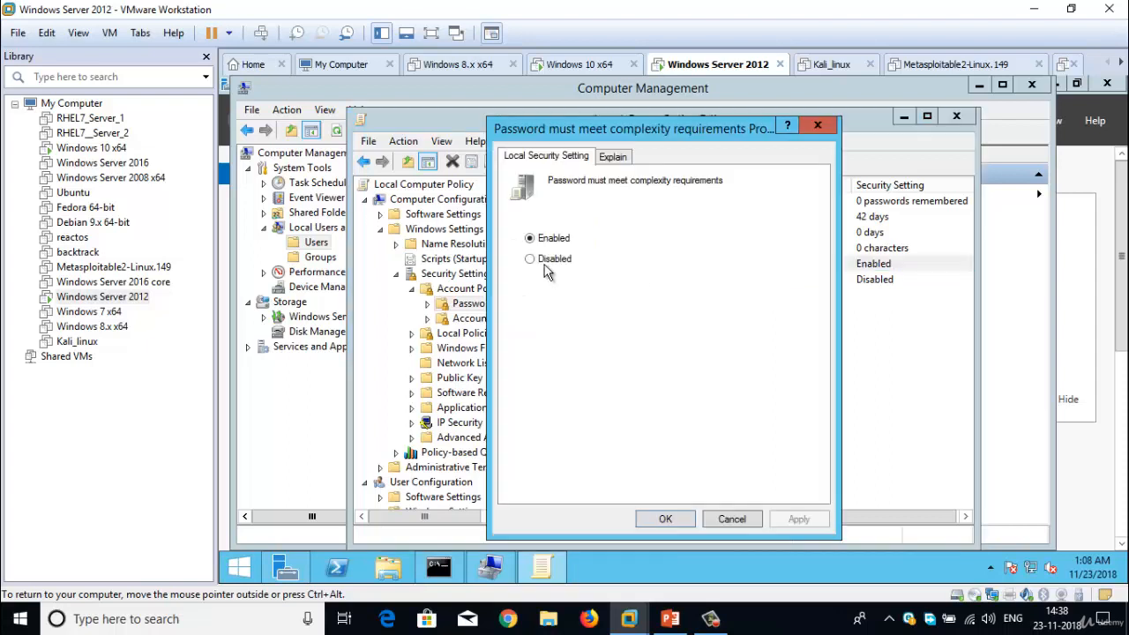
click(530, 258)
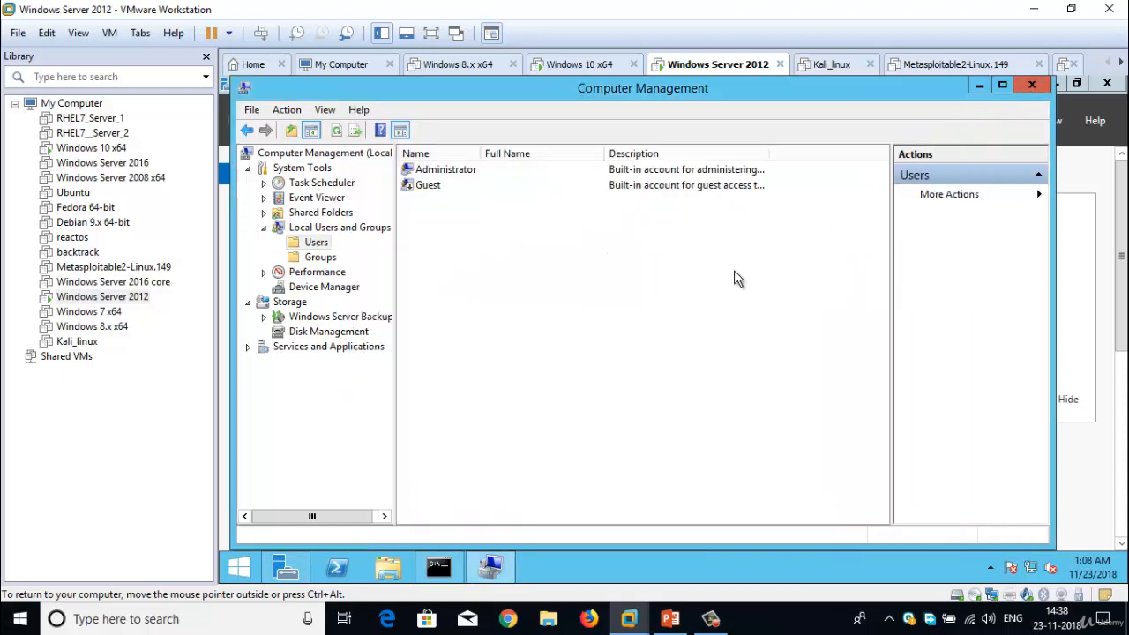
Run gpupdate to refresh computer policy and close its console window when finished
text(gp)
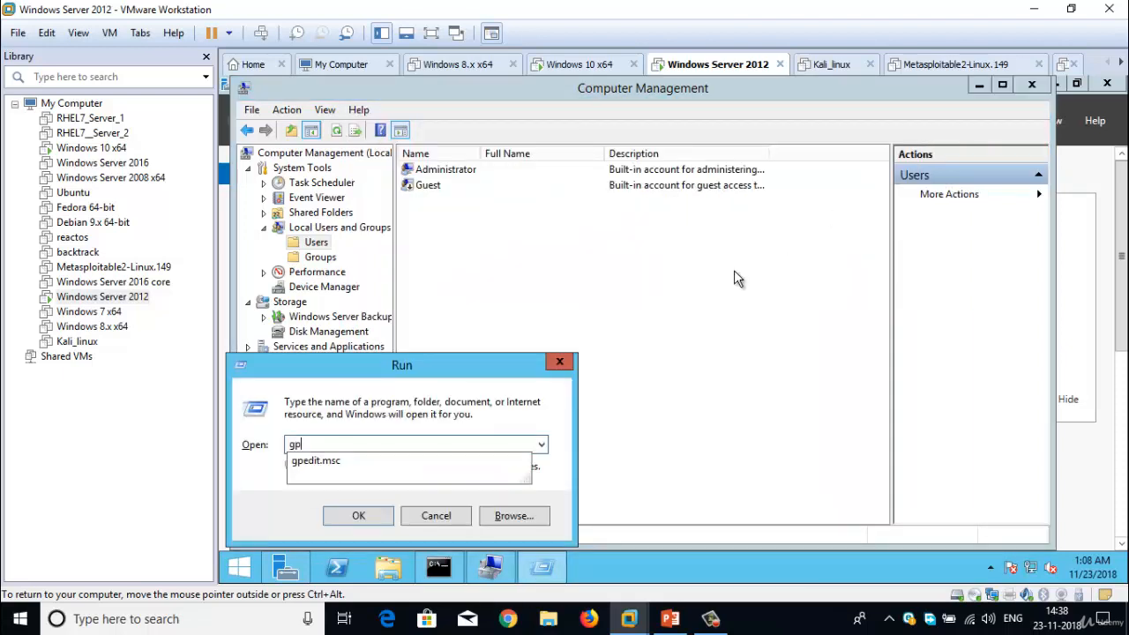
text(u)
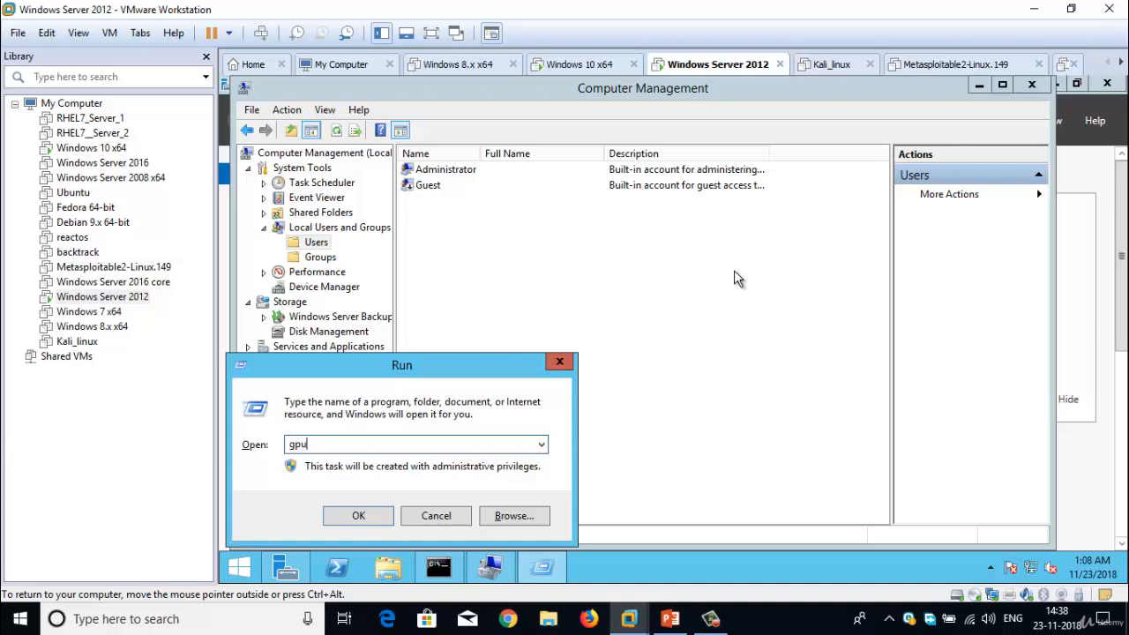
click(358, 515)
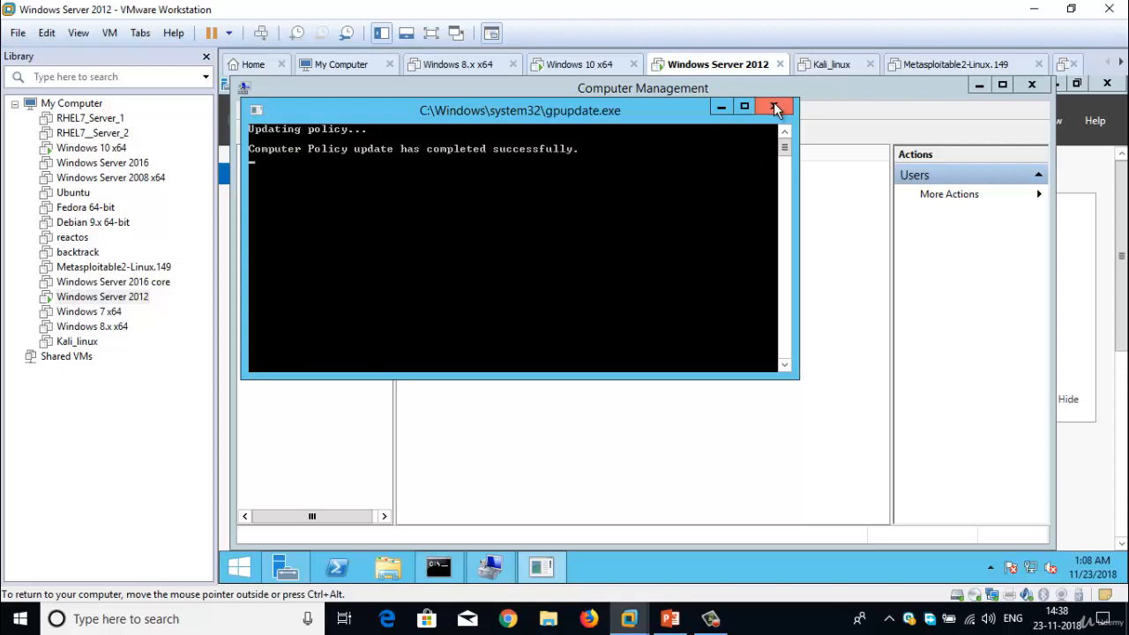
click(774, 107)
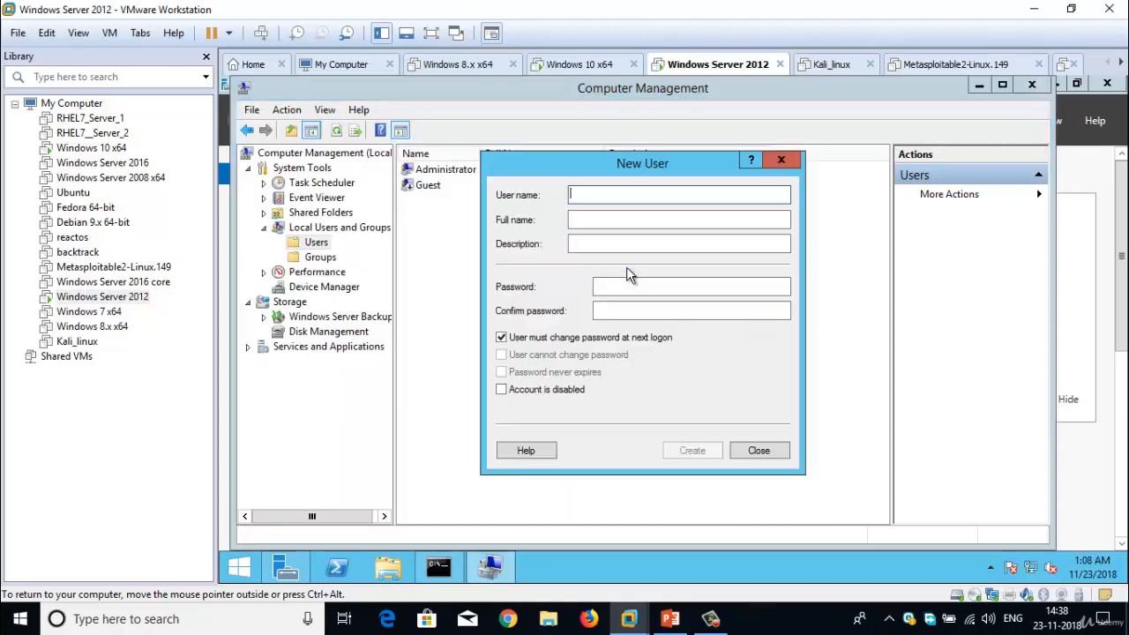
Create the local user testuser with the non-expiring password and close the New User form
text(testuser)
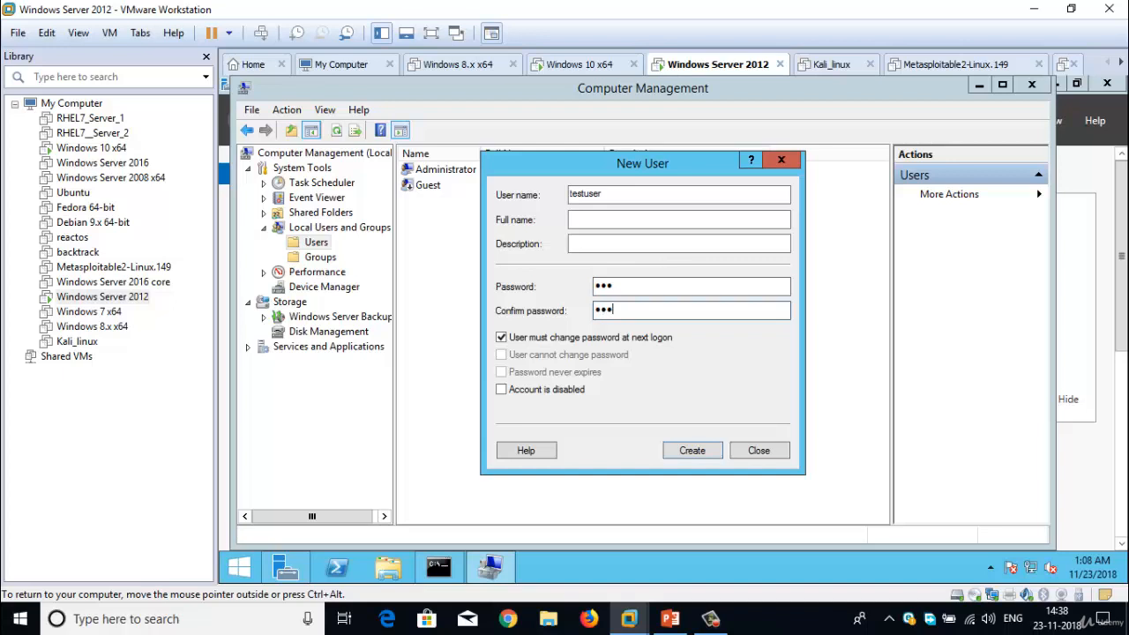
click(501, 355)
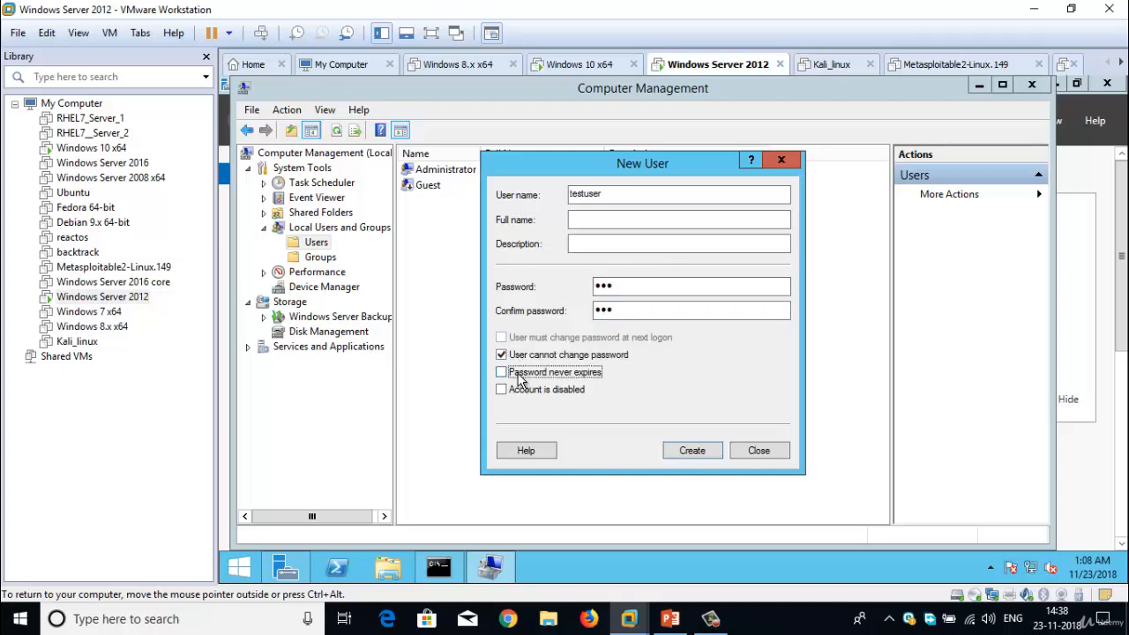
click(691, 451)
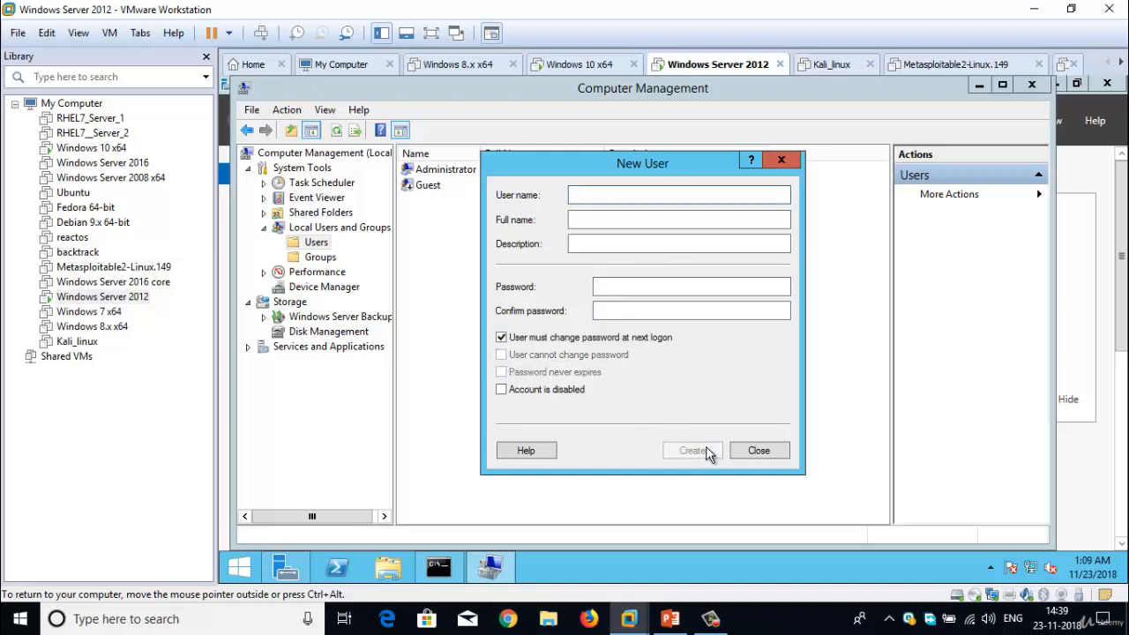
click(759, 450)
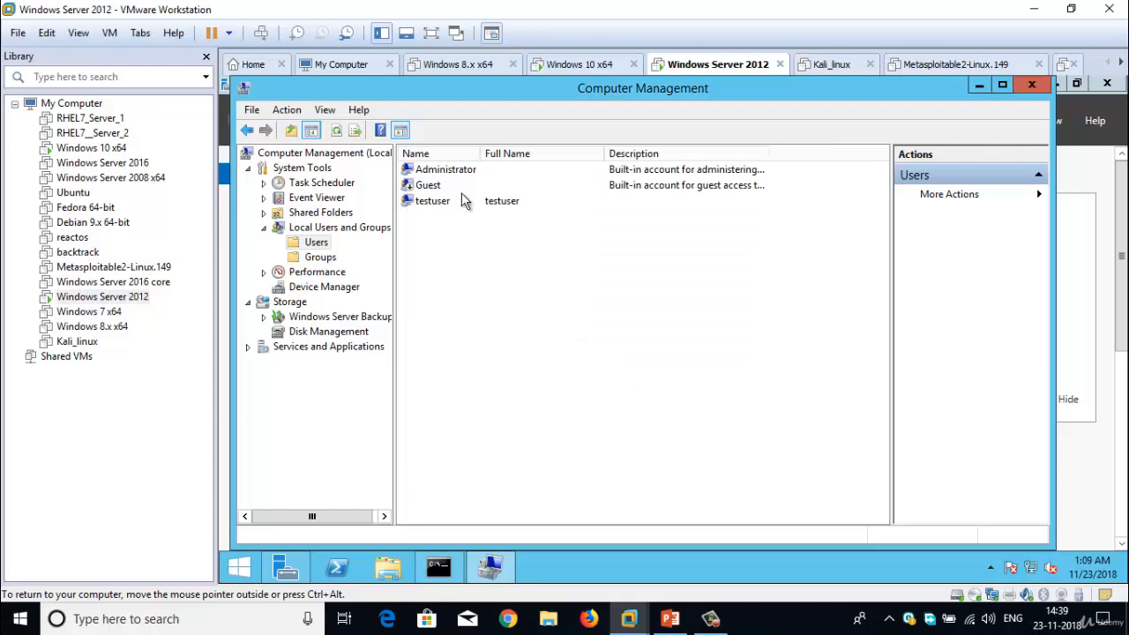
click(432, 202)
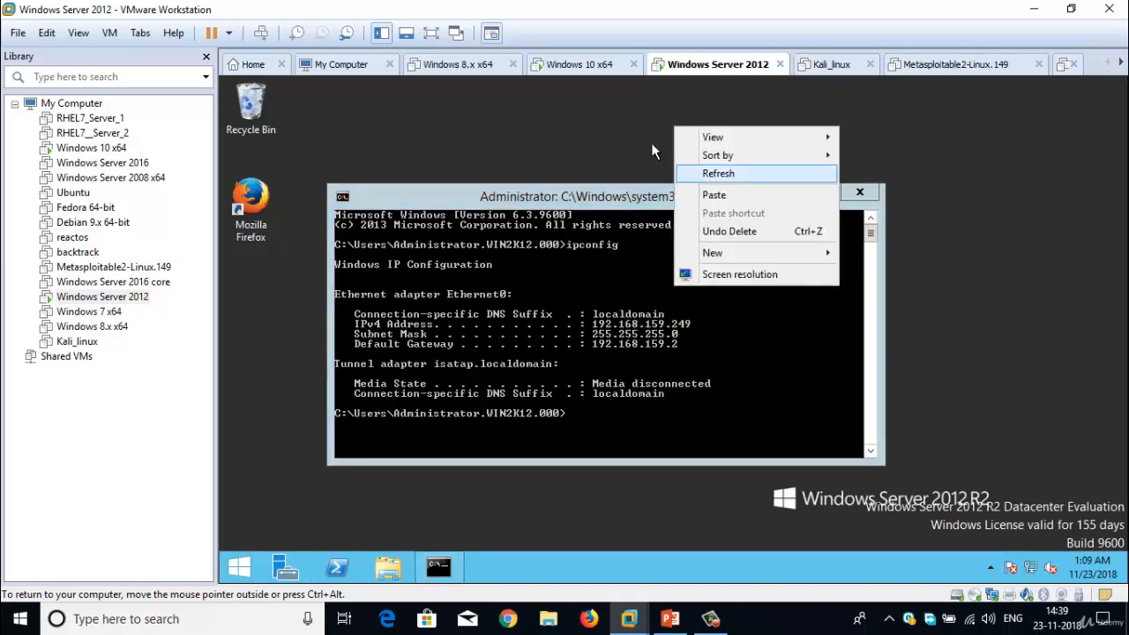
Switch to the Windows 10 VM and show Google results for 'fgdump download'
click(582, 63)
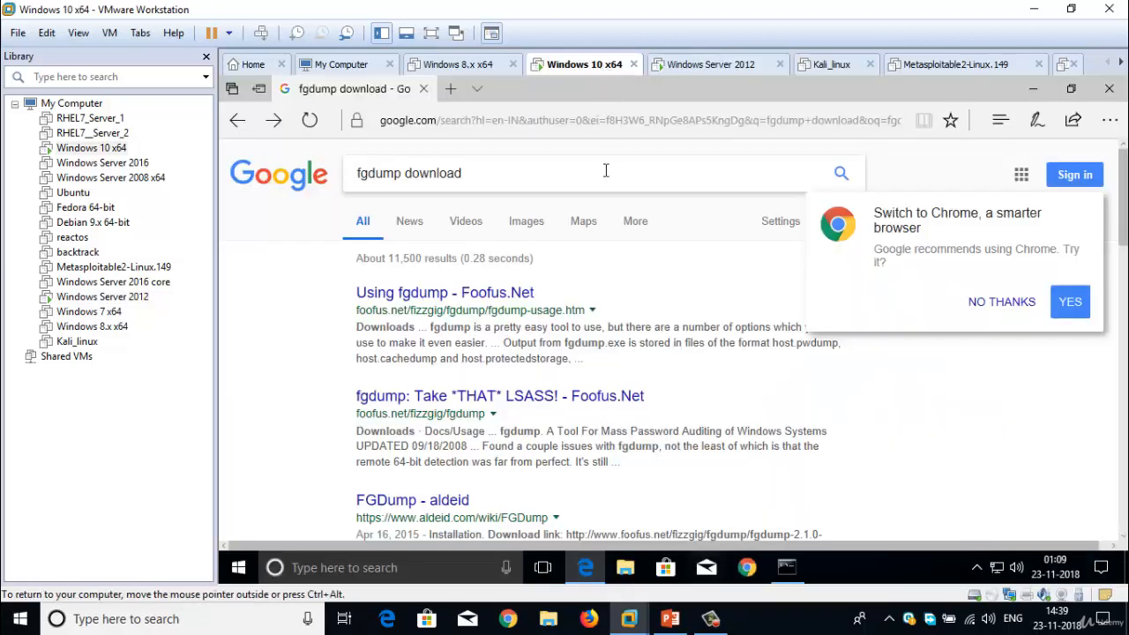
click(607, 173)
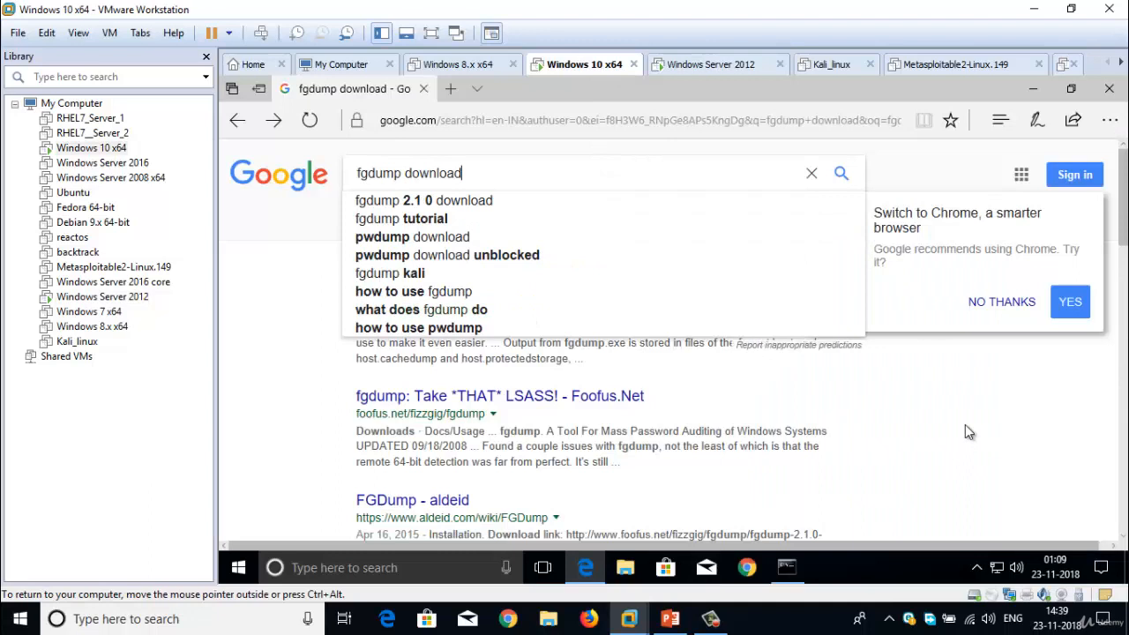
click(840, 173)
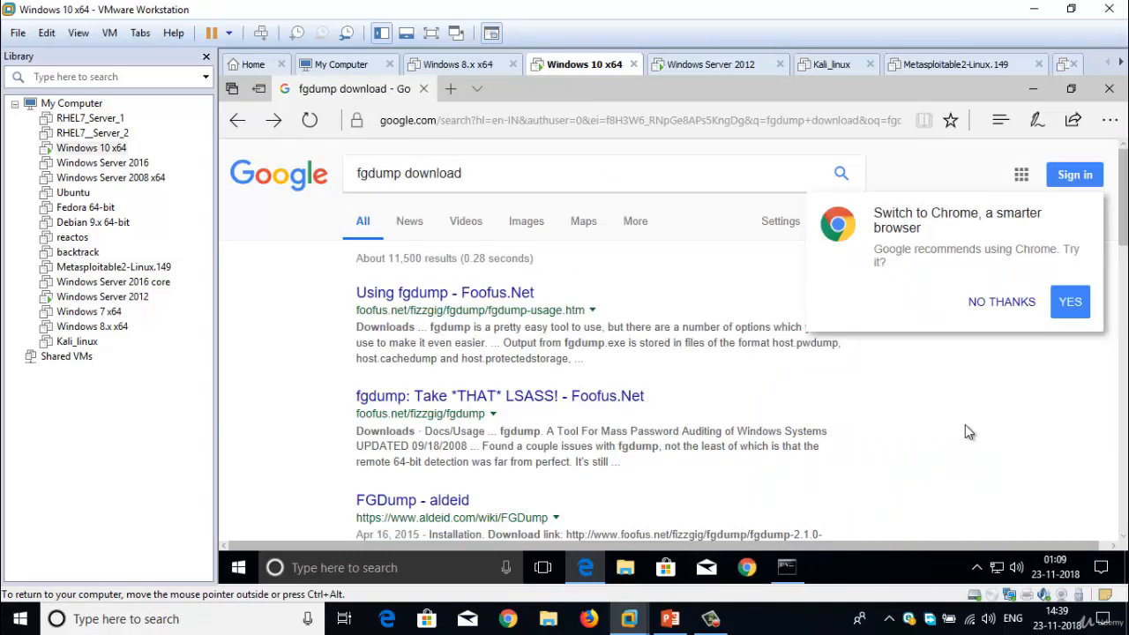
mouse_move(406, 246)
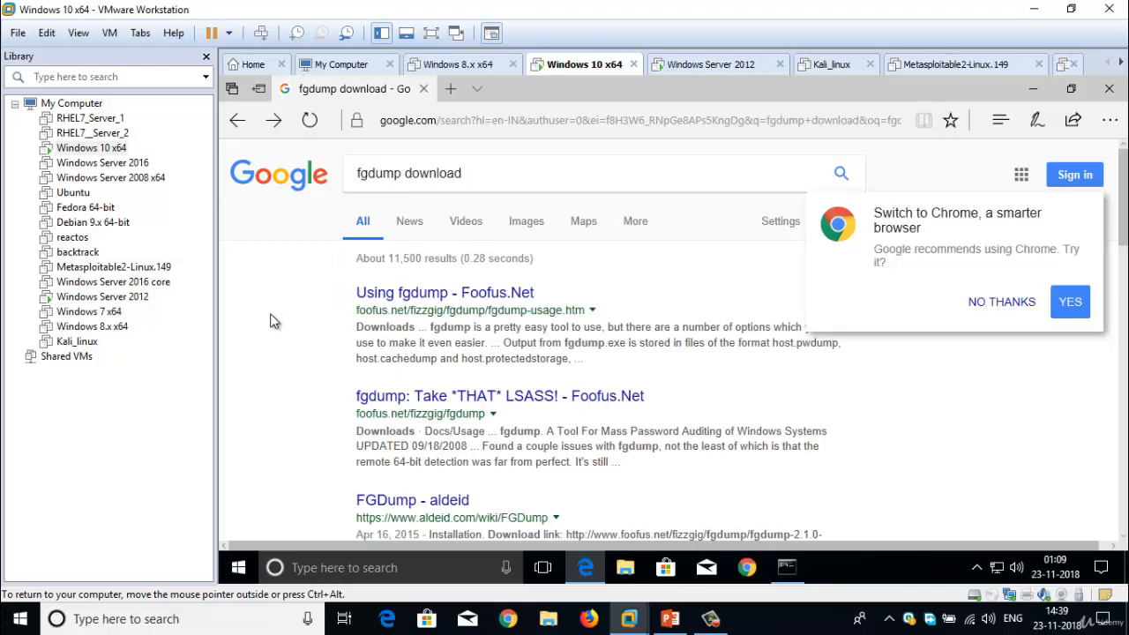
click(530, 173)
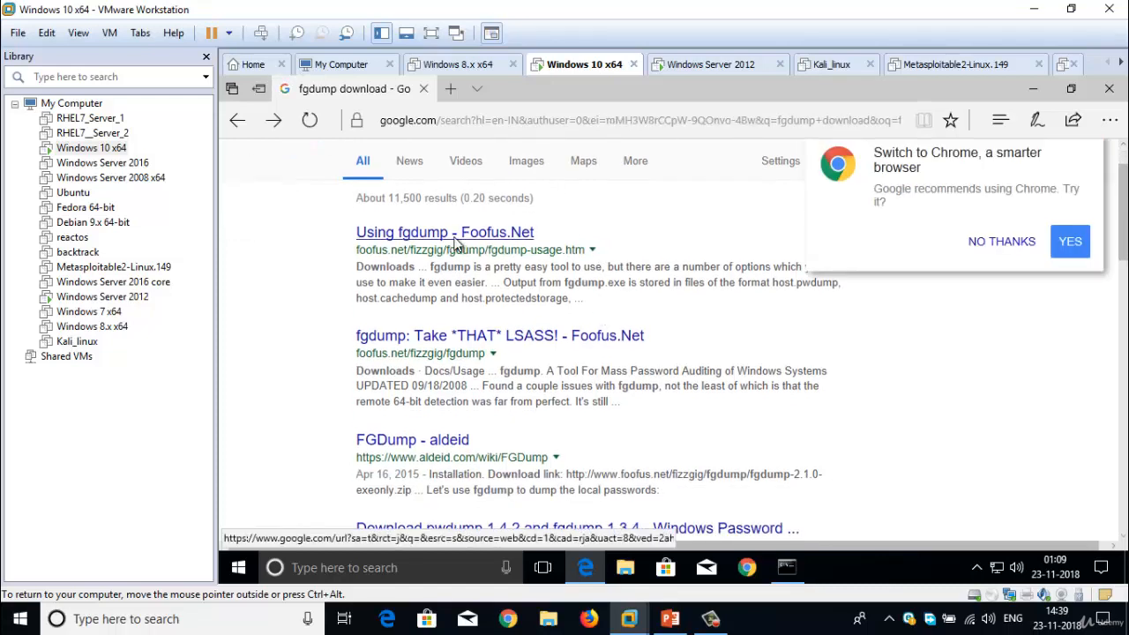
Review the Foofus 'Using fgdump' page and the aldeid FGDump usage examples in a new tab
click(451, 88)
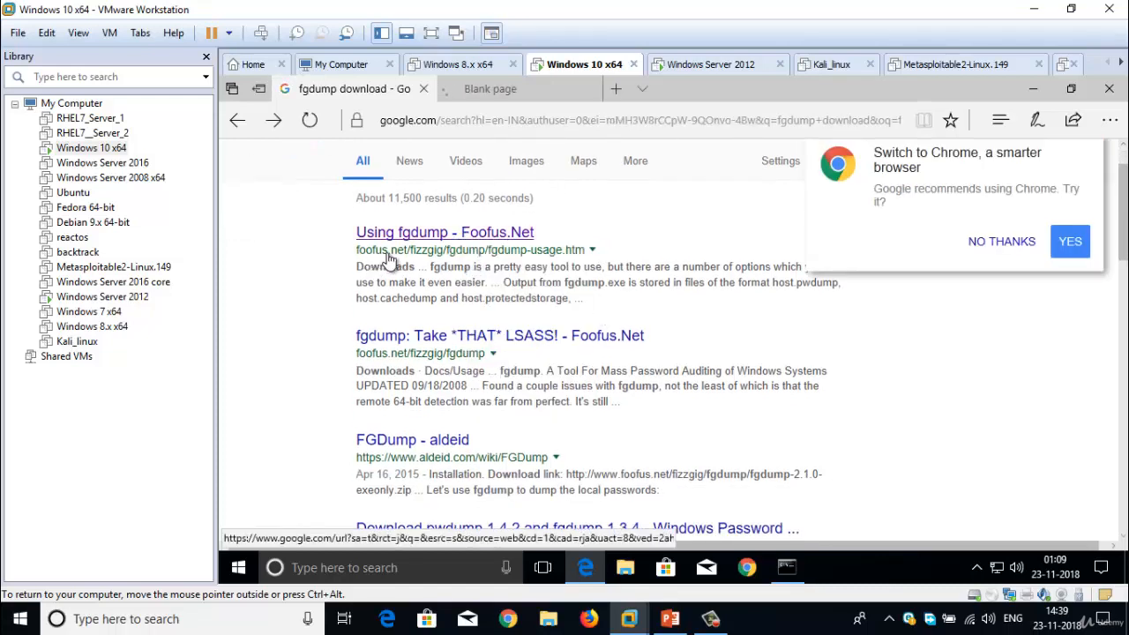
click(445, 233)
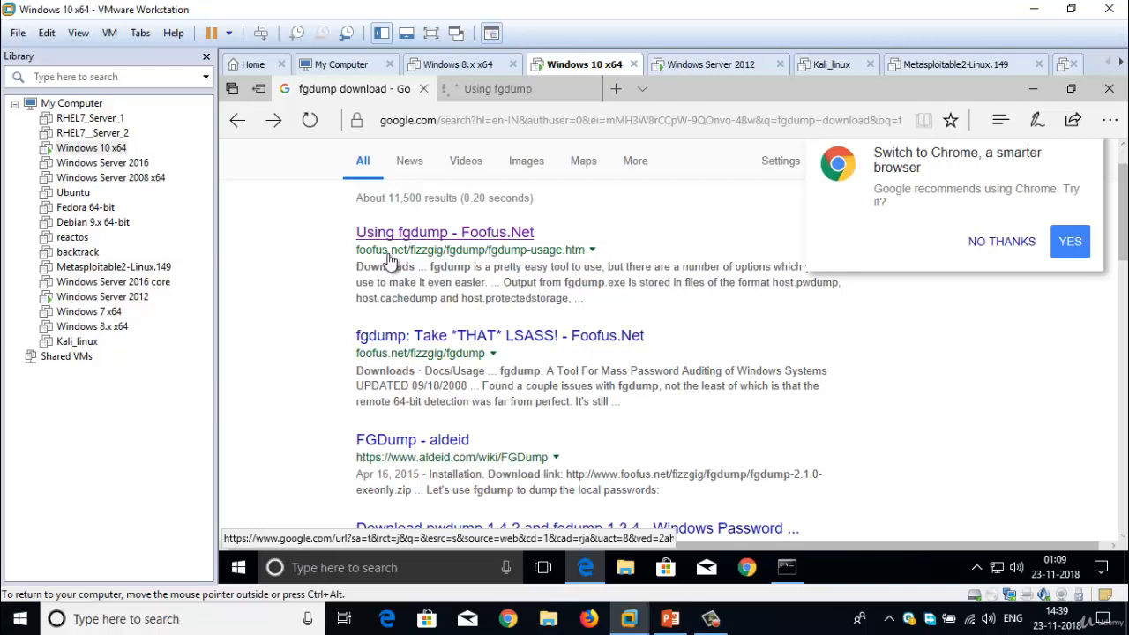
scroll(down, 3)
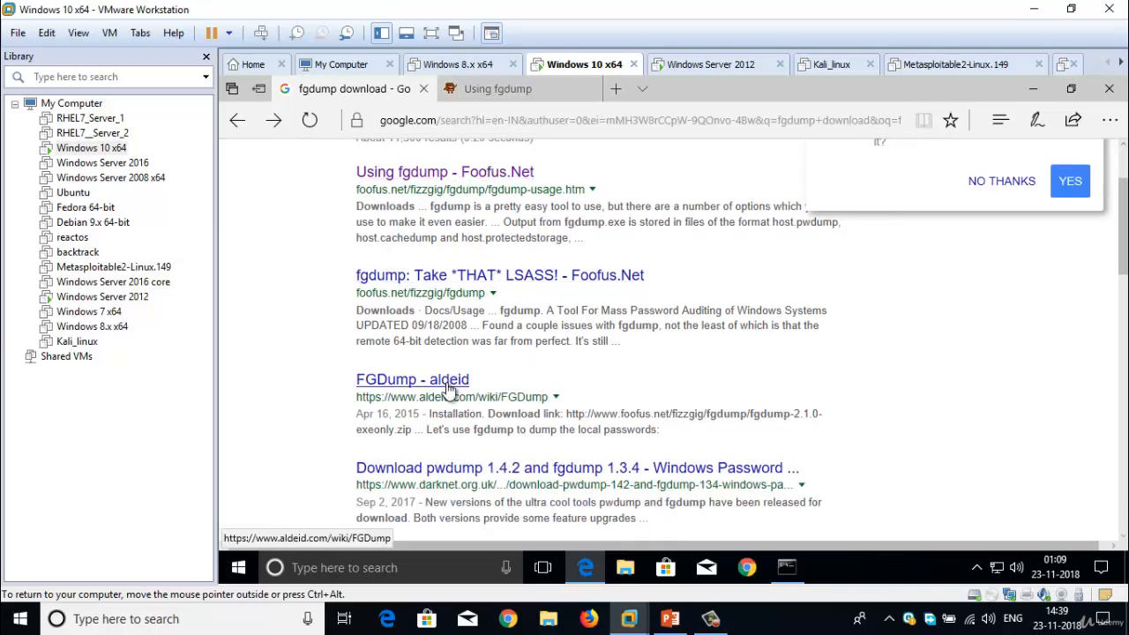
right_click(413, 379)
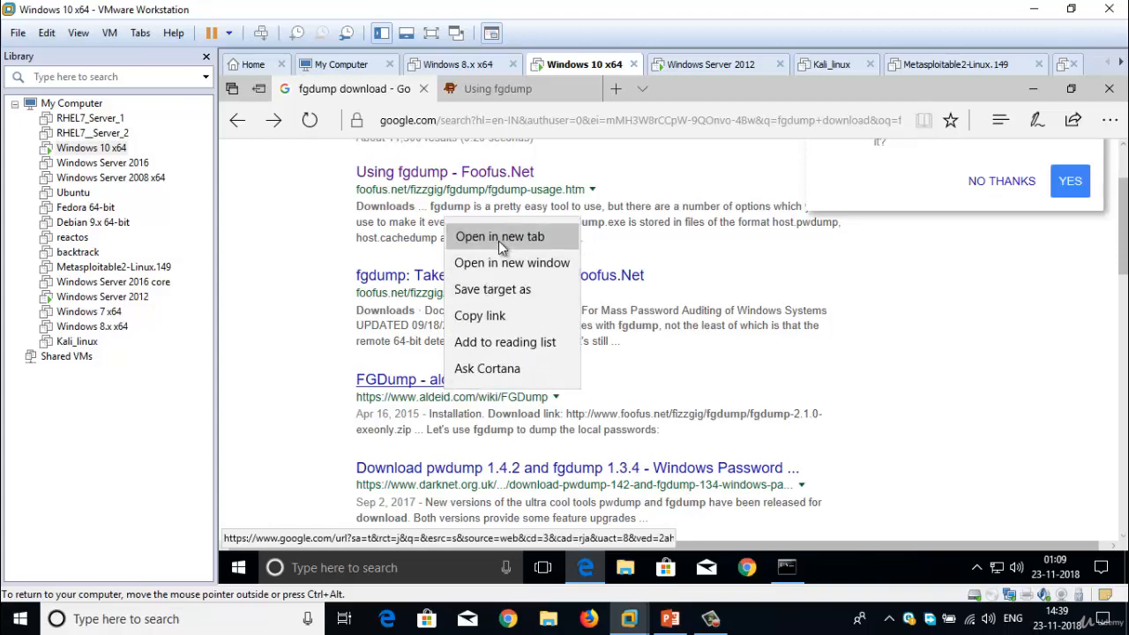
click(499, 236)
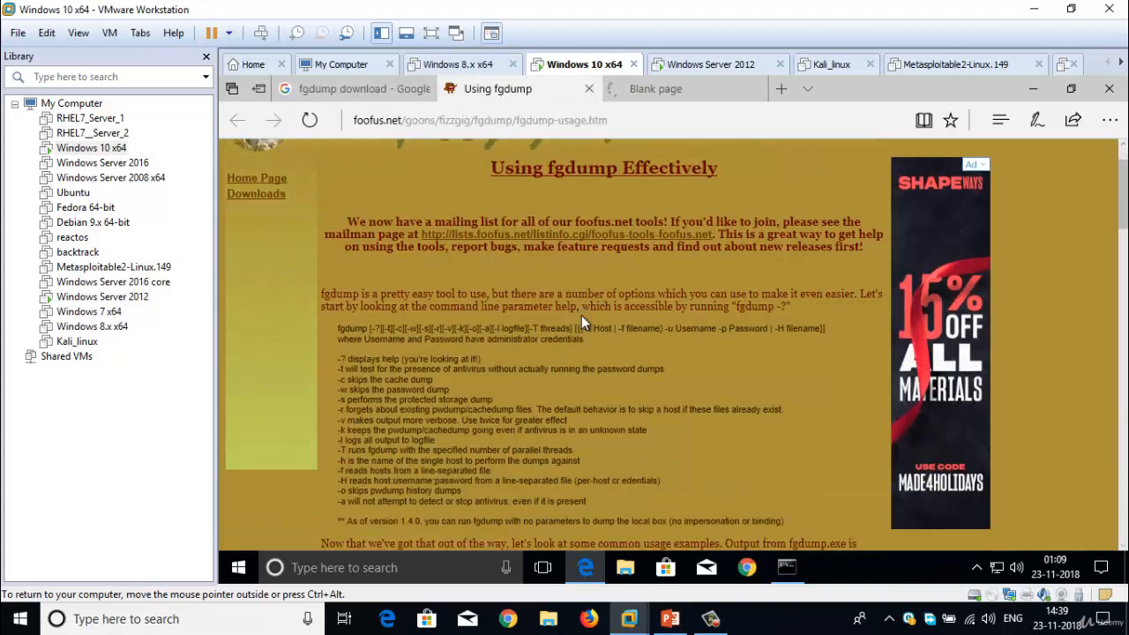
scroll(down, 3)
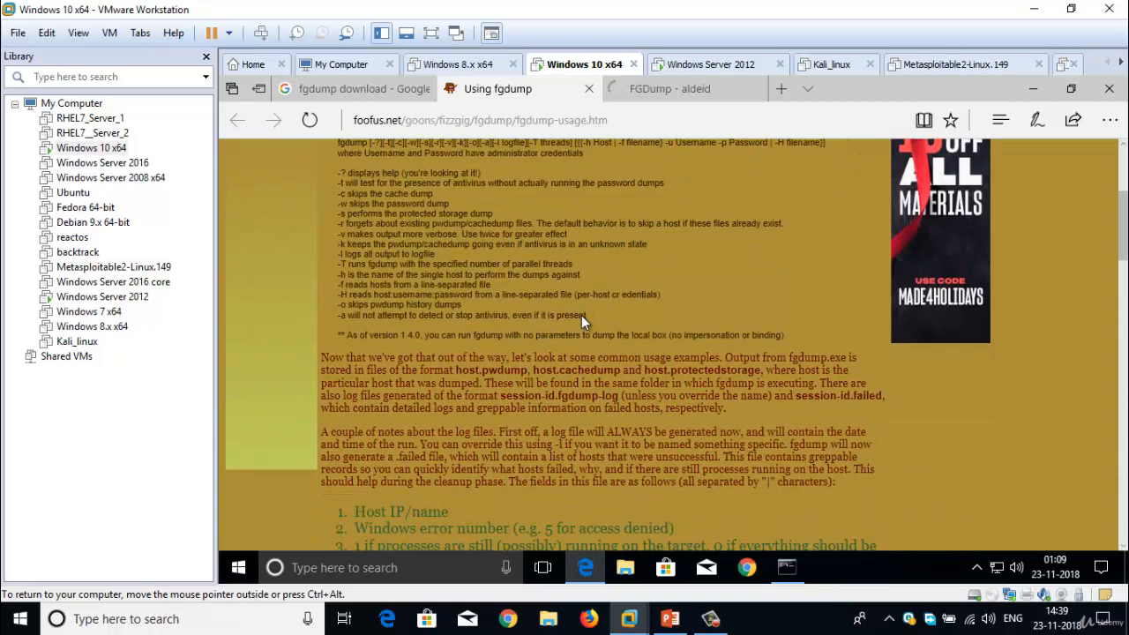
scroll(down, 3)
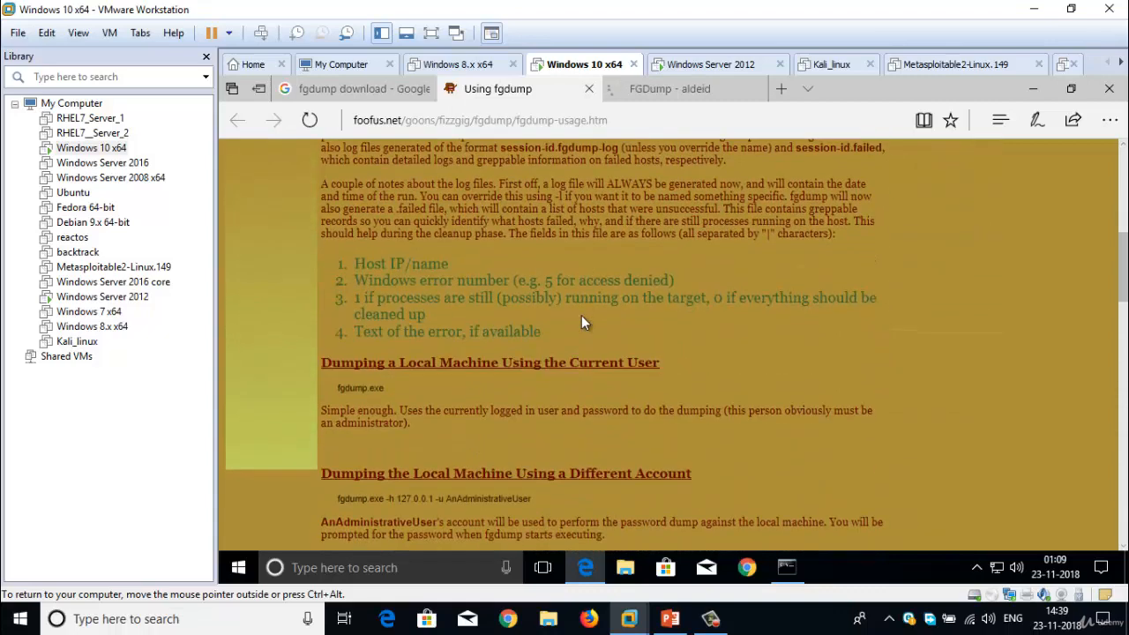
scroll(down, 3)
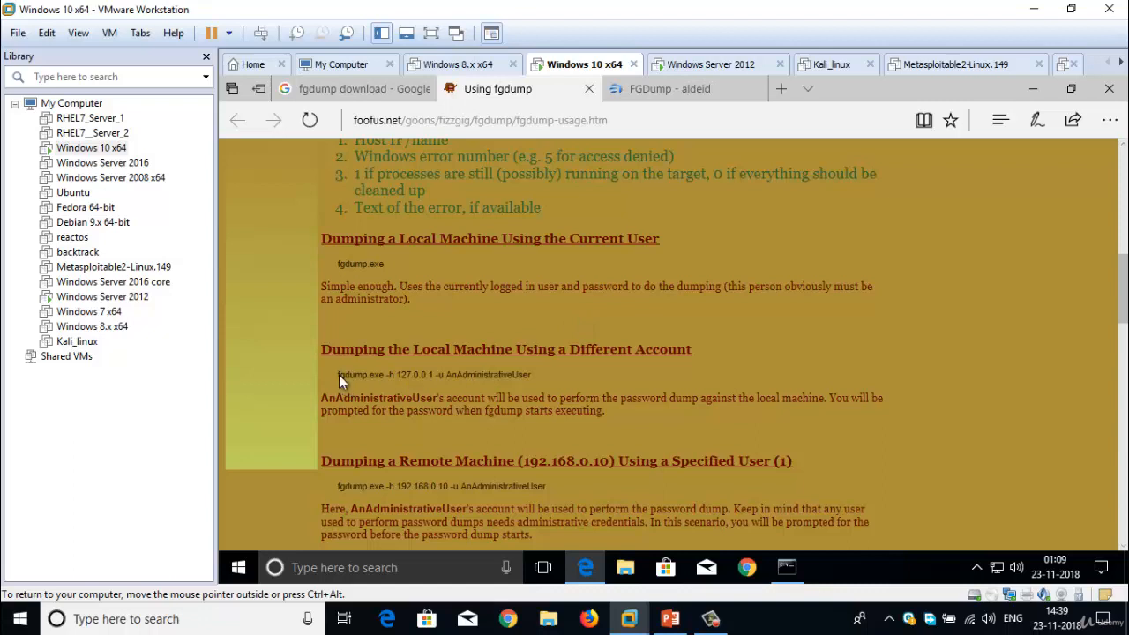
double_click(433, 374)
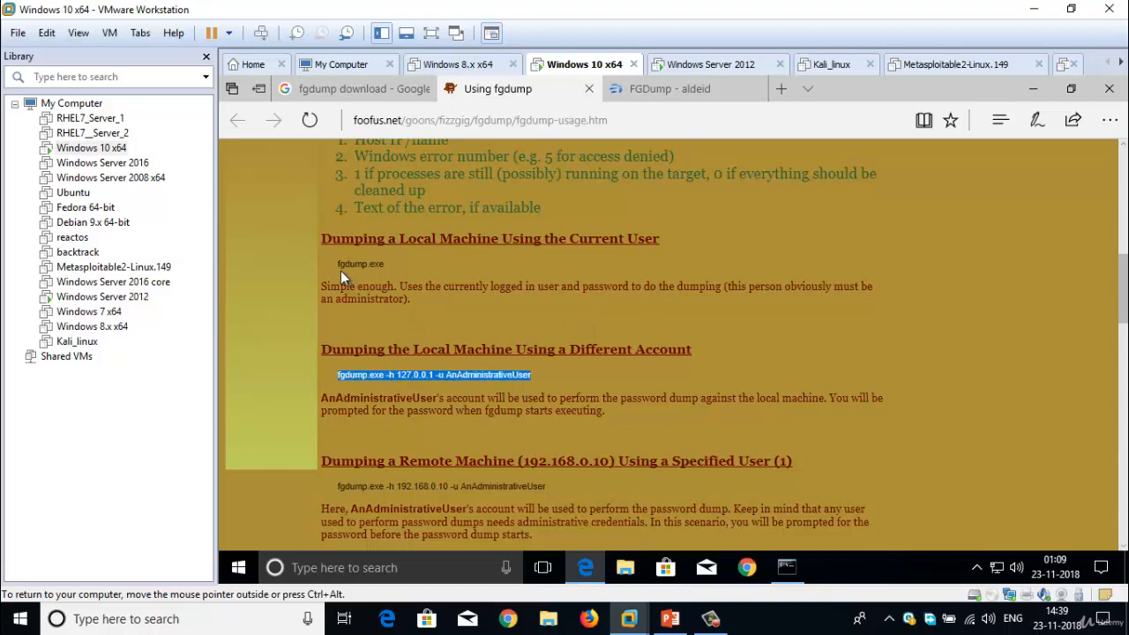
scroll(down, 3)
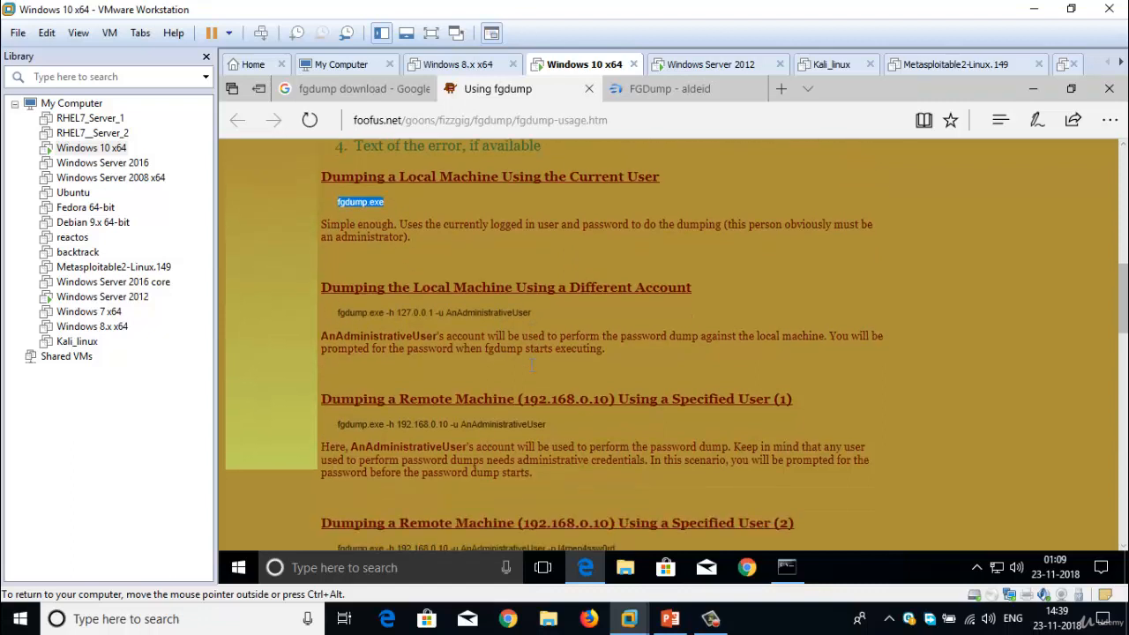
scroll(down, 3)
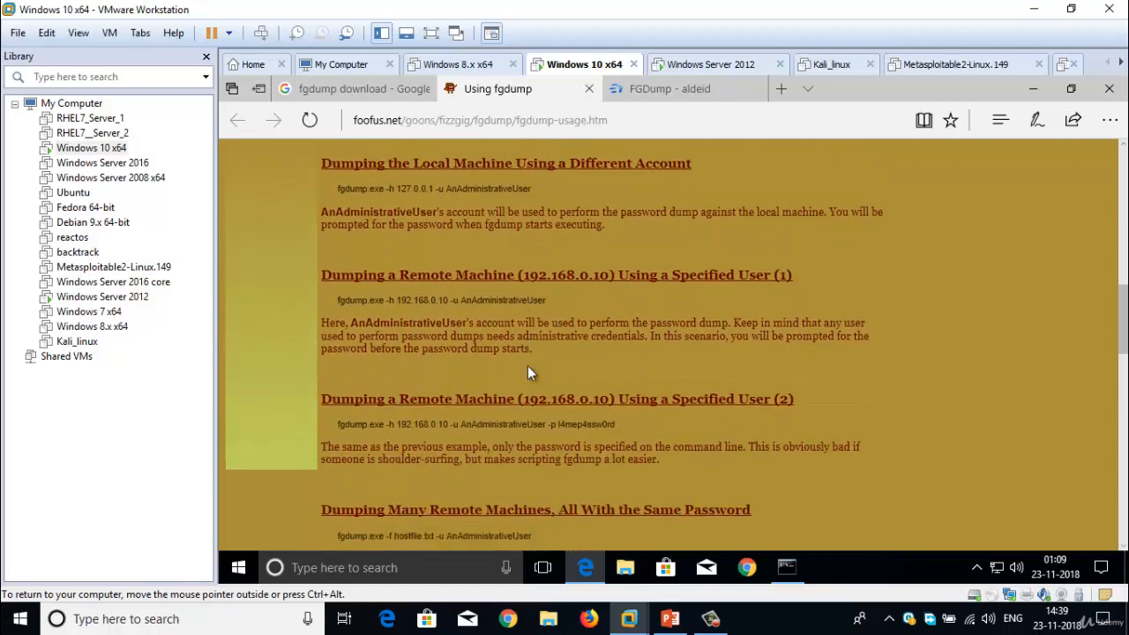
scroll(down, 3)
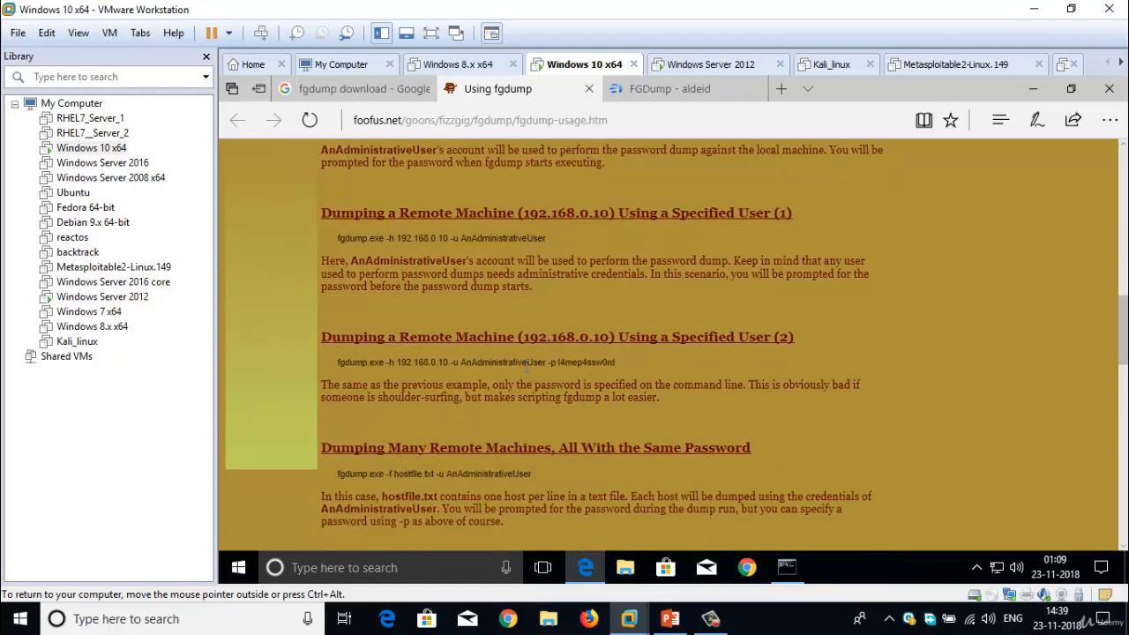
scroll(down, 3)
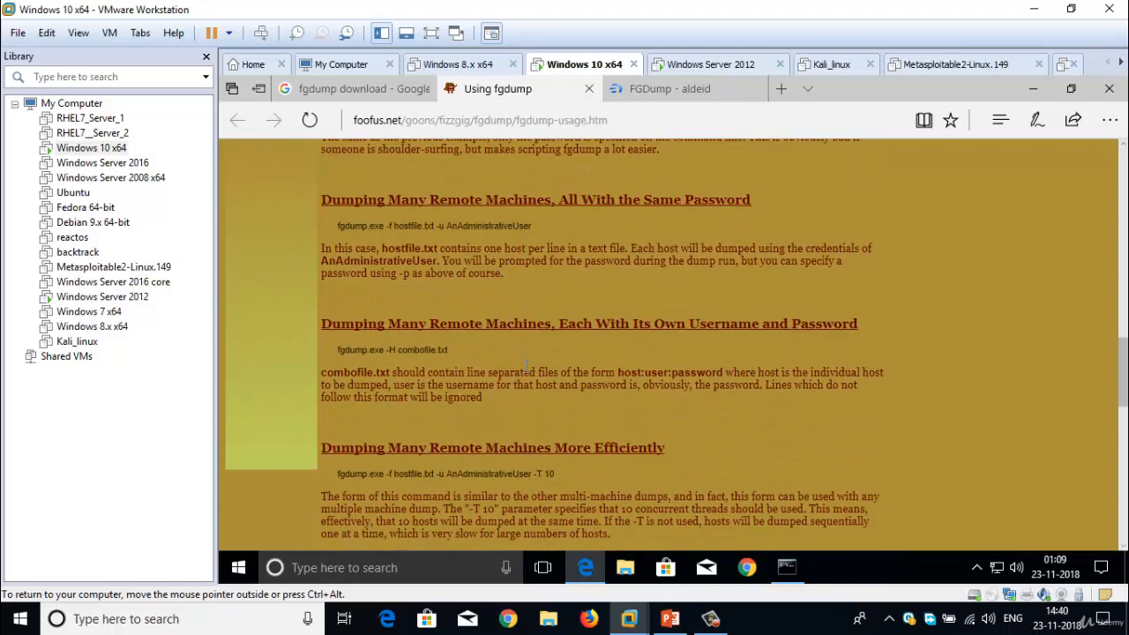
scroll(down, 3)
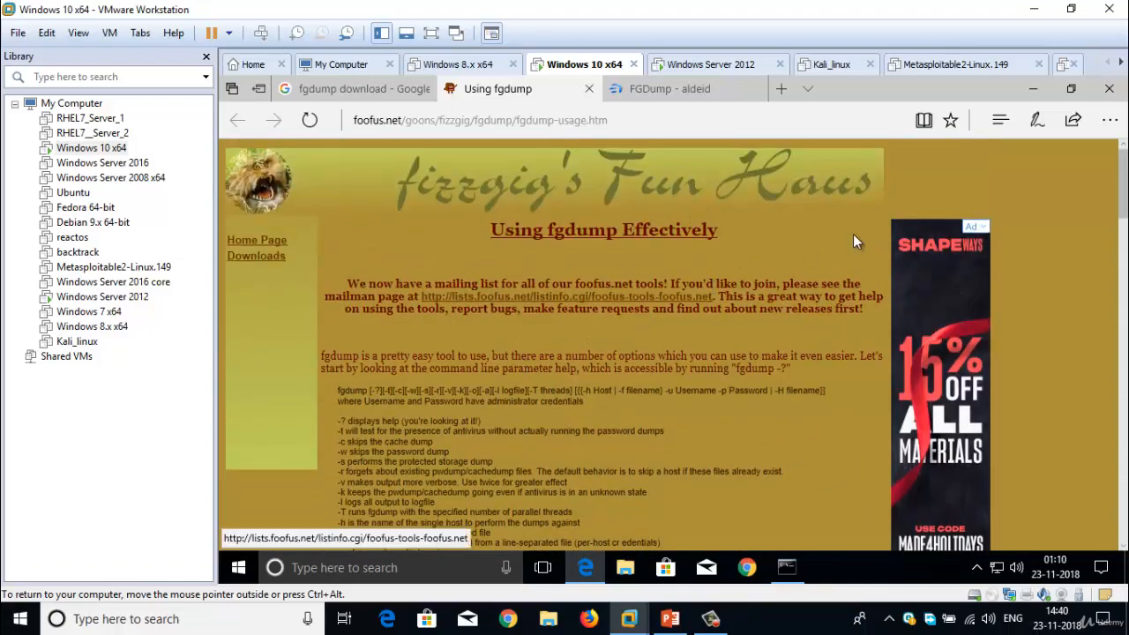
mouse_move(254, 256)
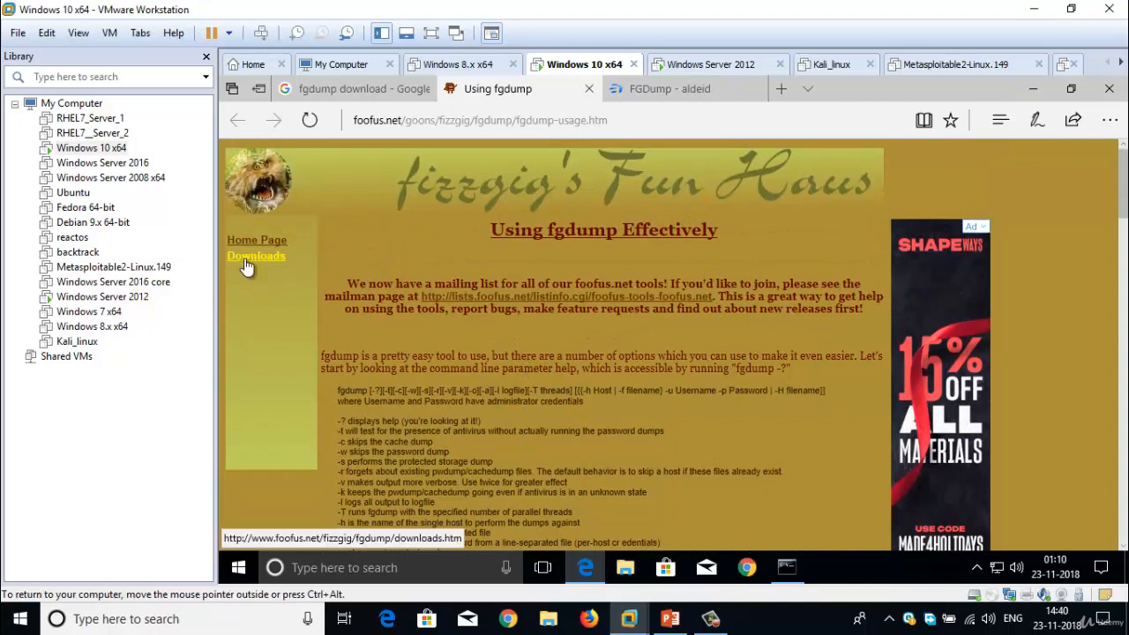
Browse the foofus.net fgdump downloads page
click(256, 255)
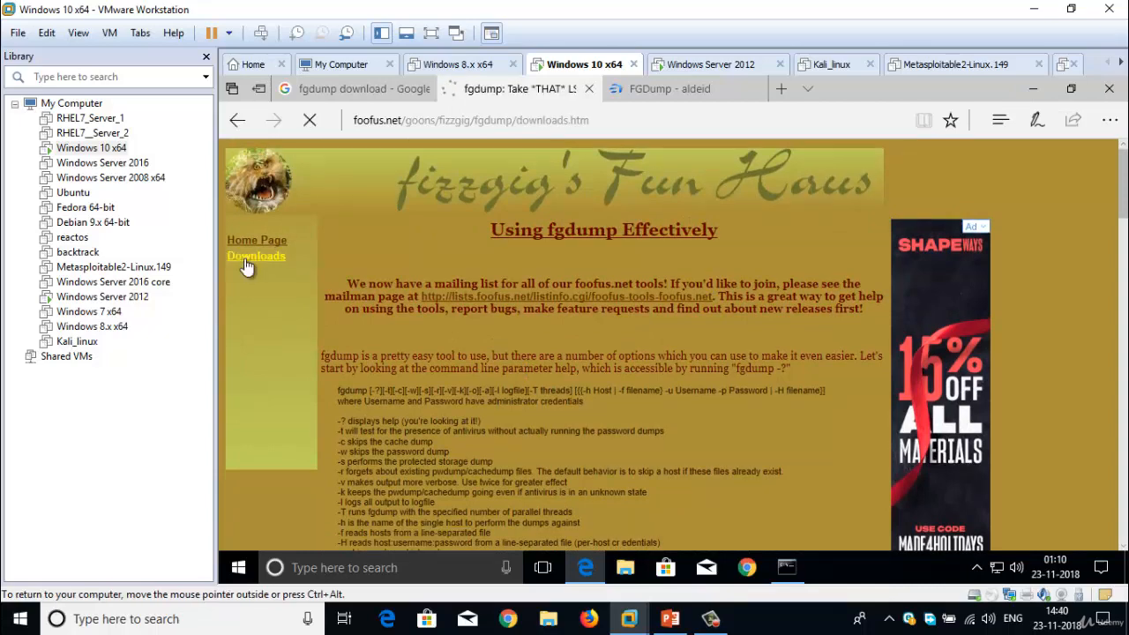
click(258, 240)
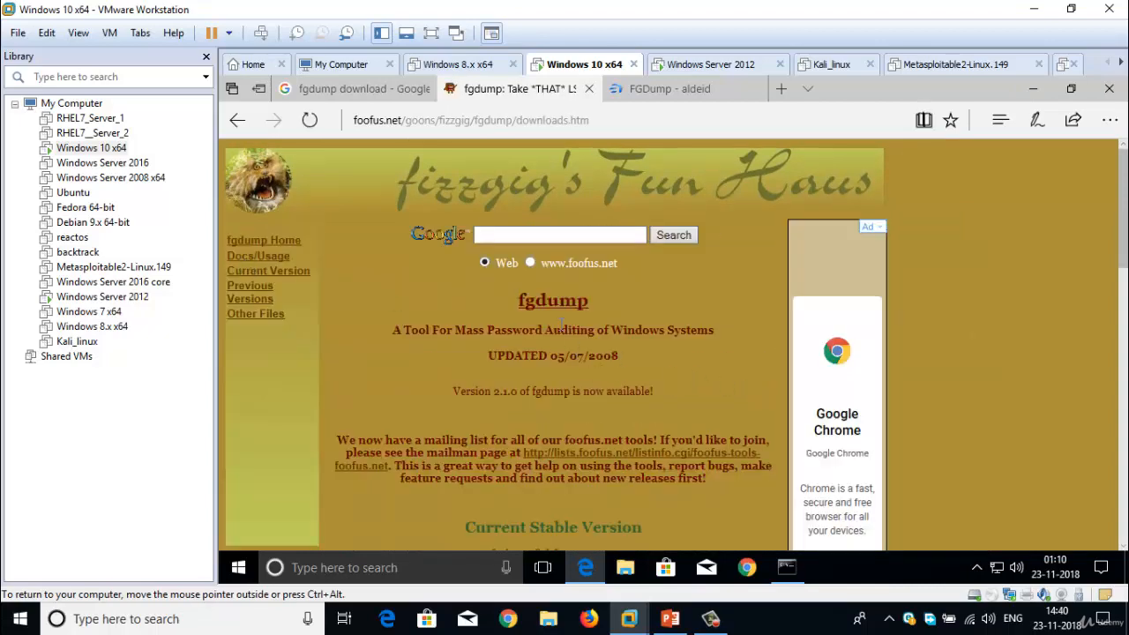
scroll(down, 3)
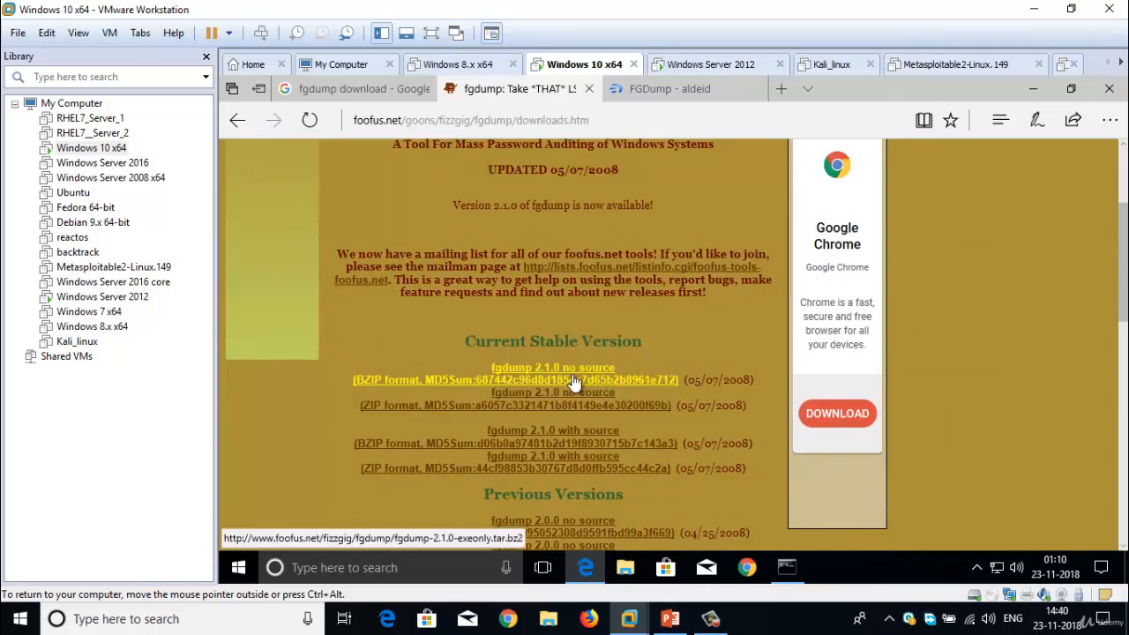
scroll(down, 3)
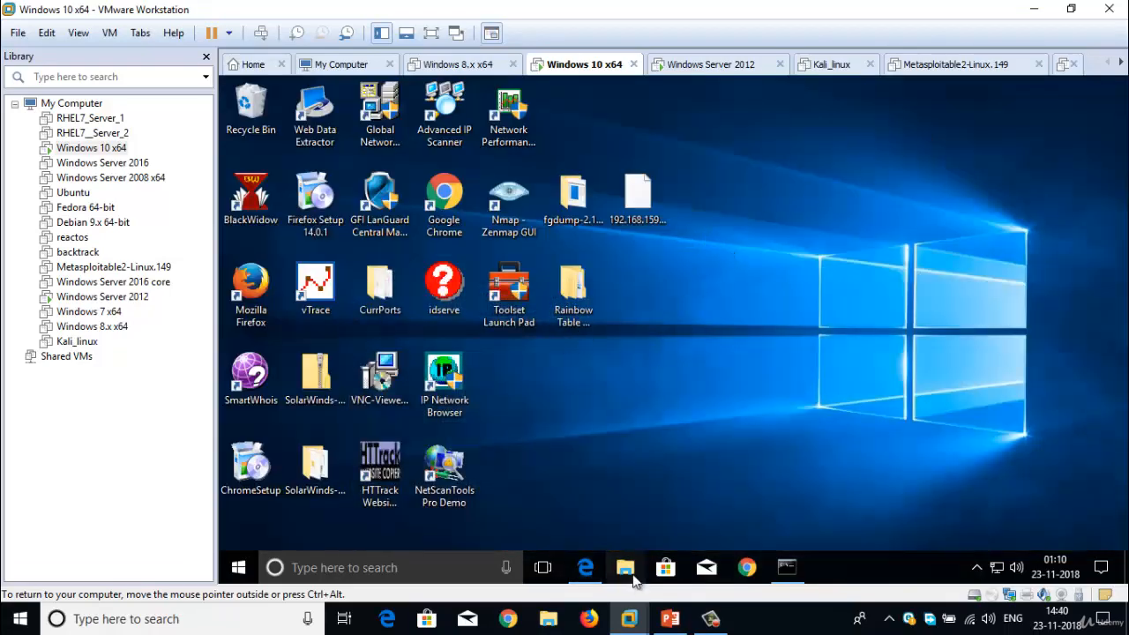
Browse Local Disk (C:) in File Explorer to the fgdump-2.1.0-exeonly folder
click(625, 568)
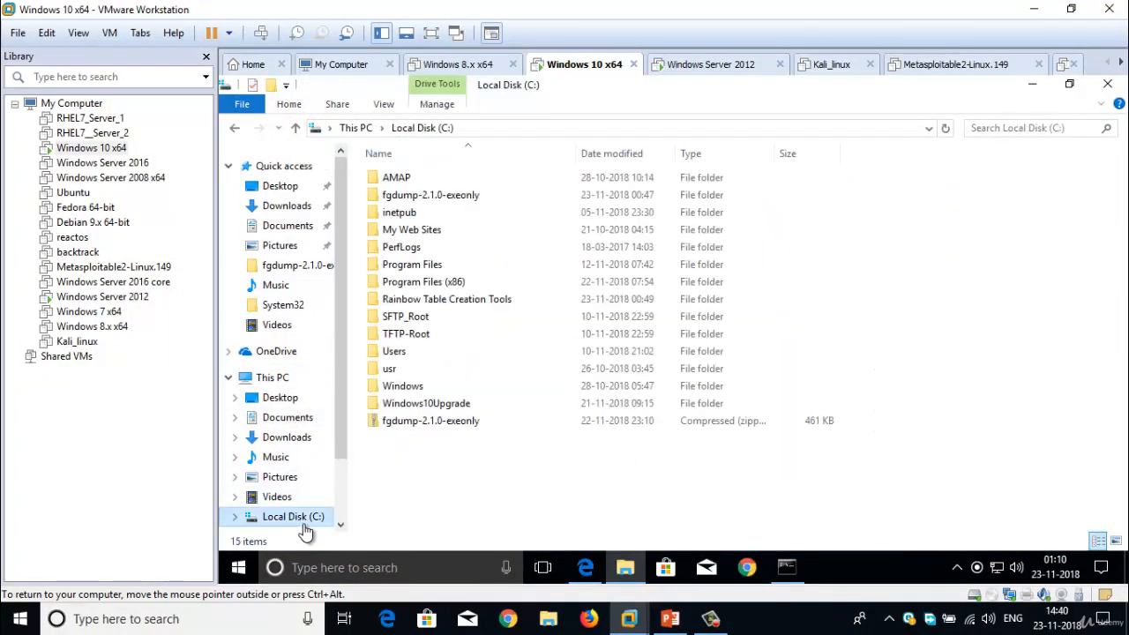
click(431, 194)
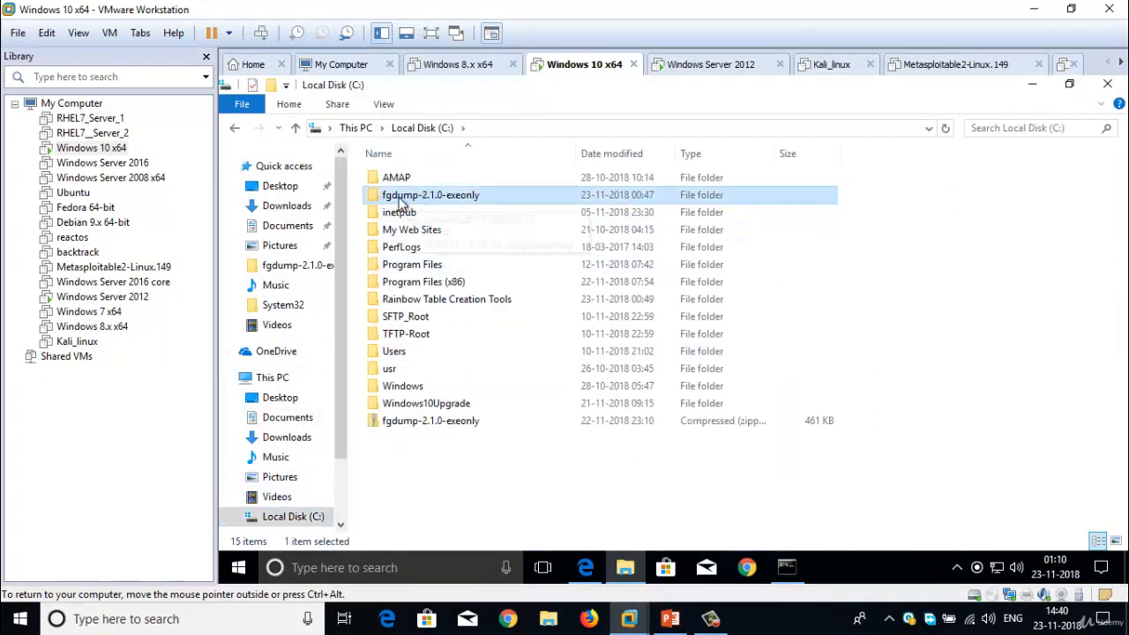
double_click(431, 194)
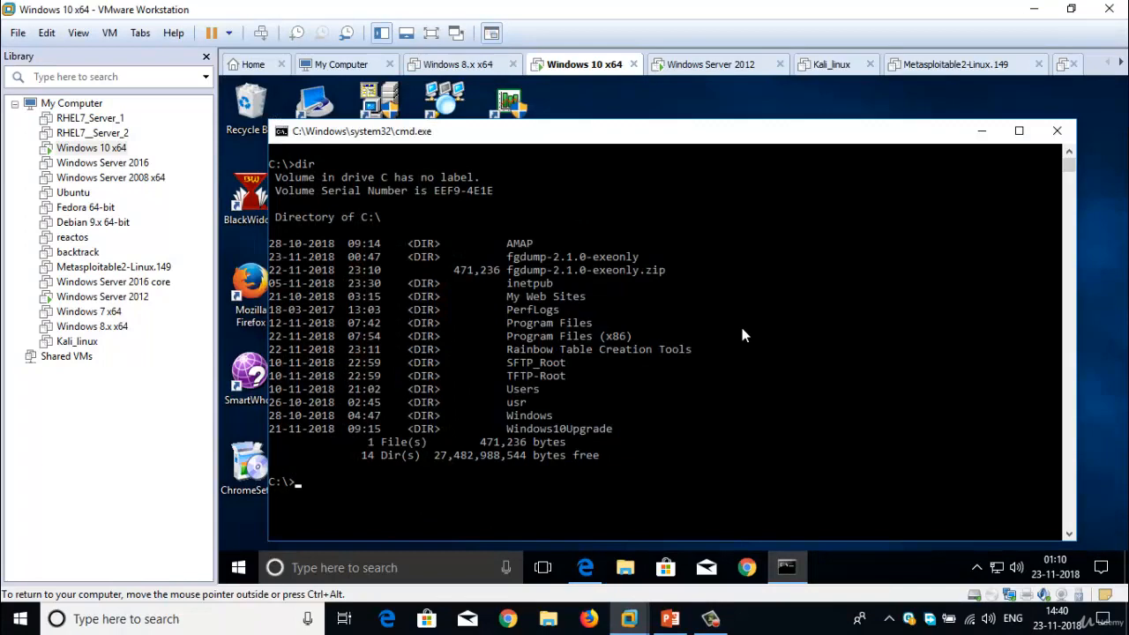
Change the command prompt directory to fgdump-2.1.0-exeonly
click(741, 321)
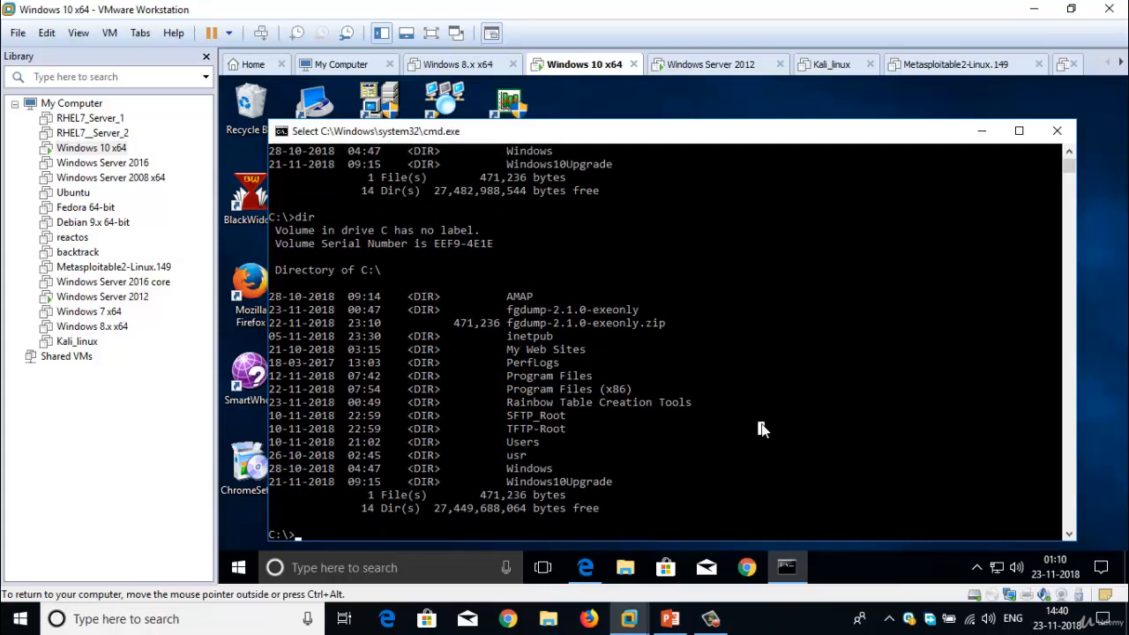
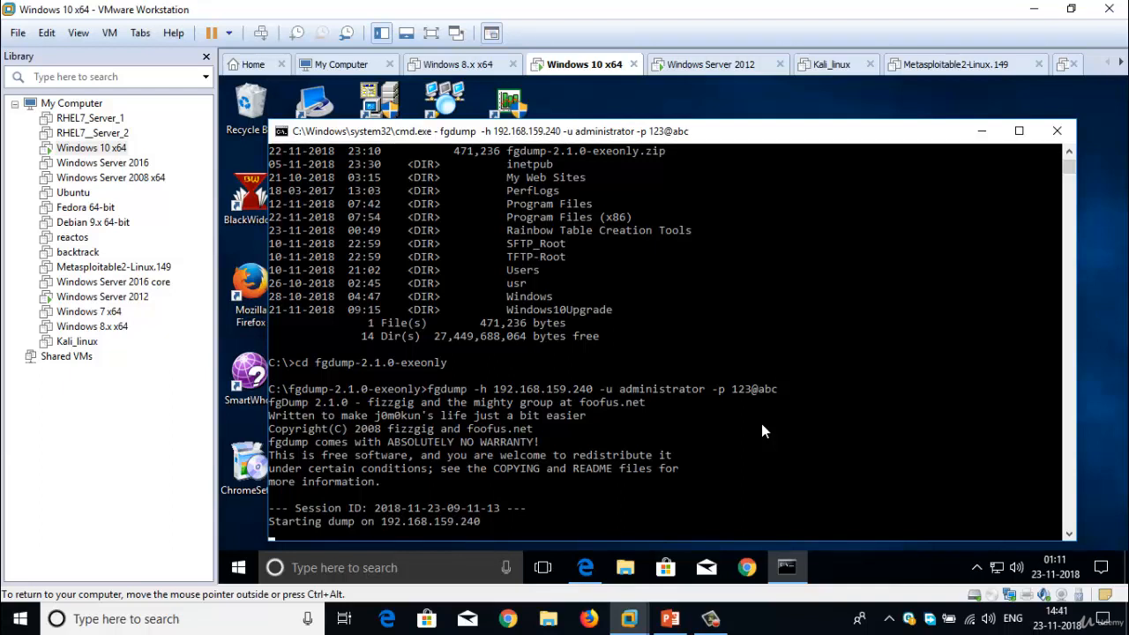
mouse_move(787, 569)
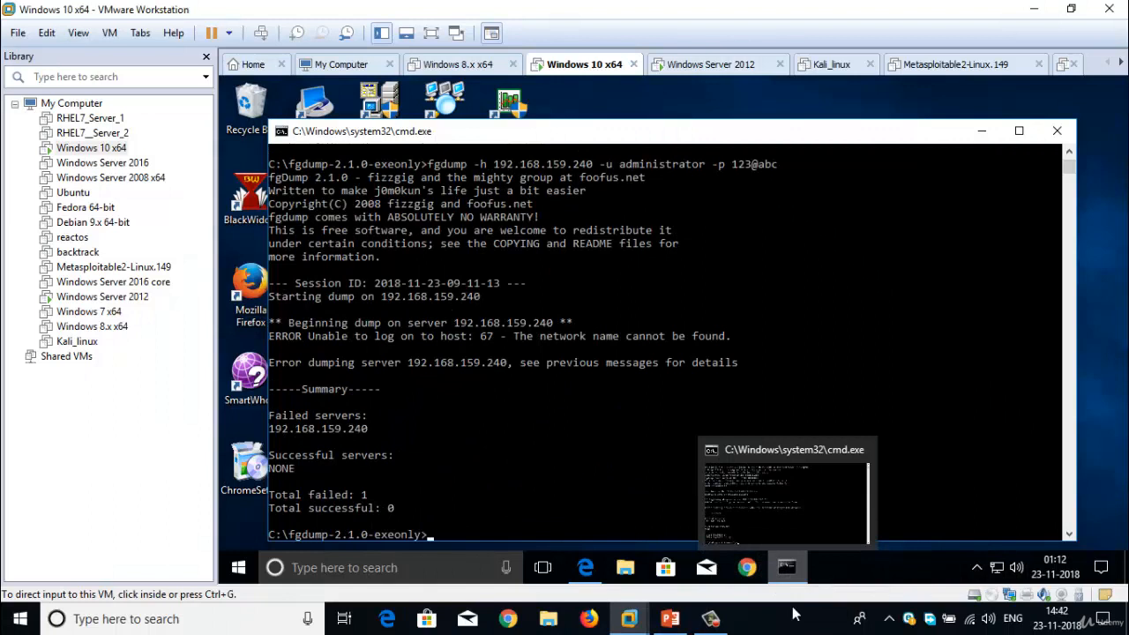
mouse_move(396, 310)
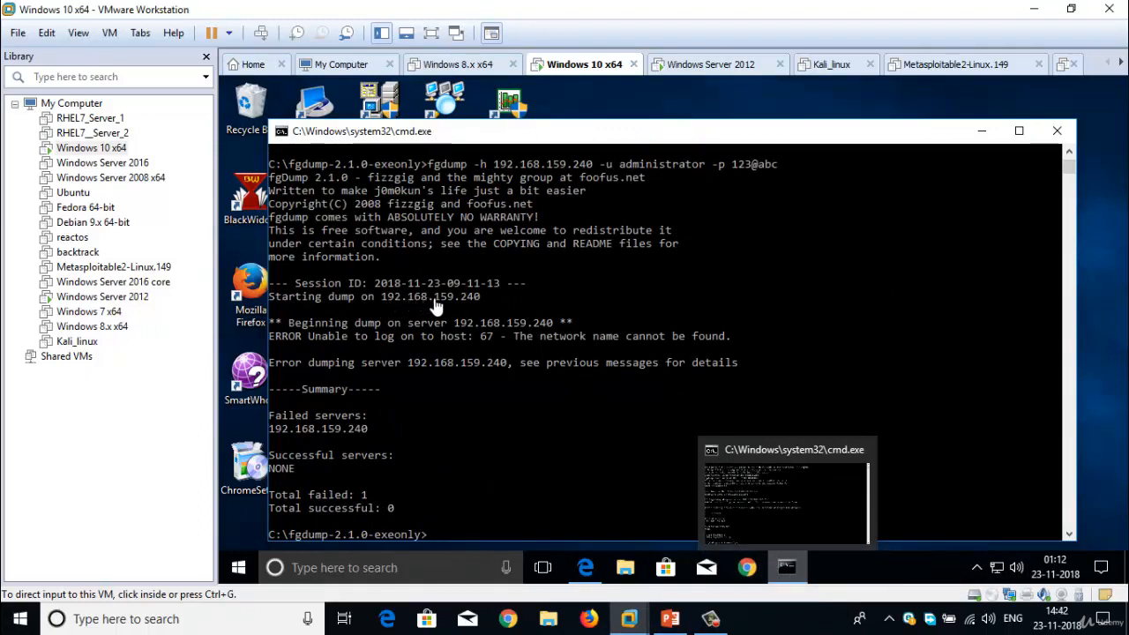
mouse_move(678, 104)
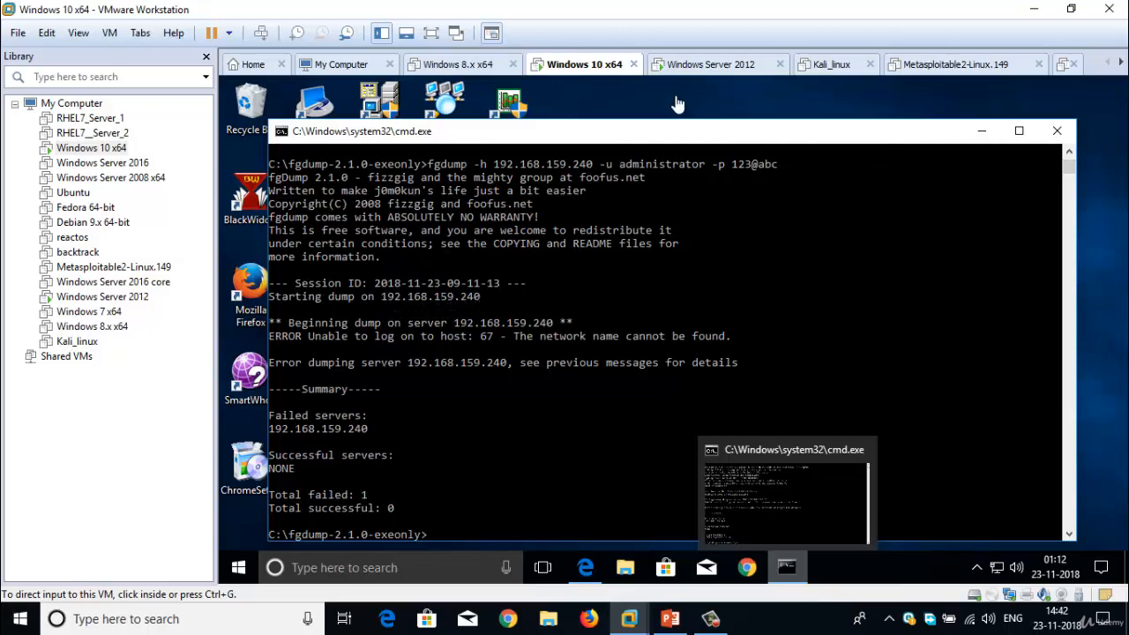
Check the server's ipconfig on Windows Server 2012 and correct the fgdump target to 192.168.159.249
click(716, 64)
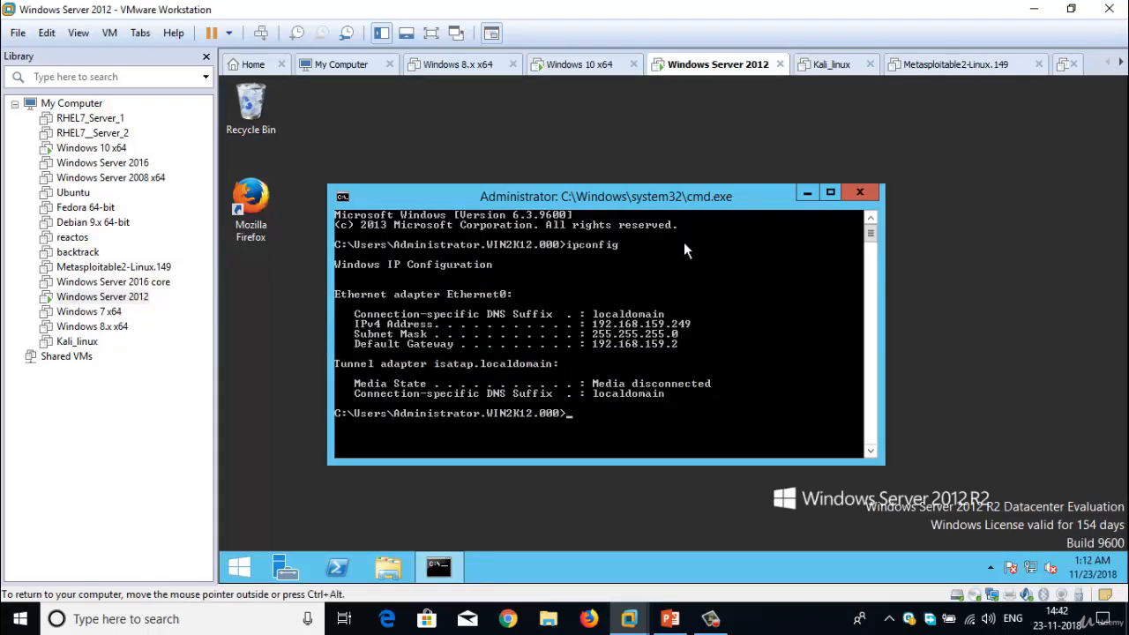
mouse_move(554, 97)
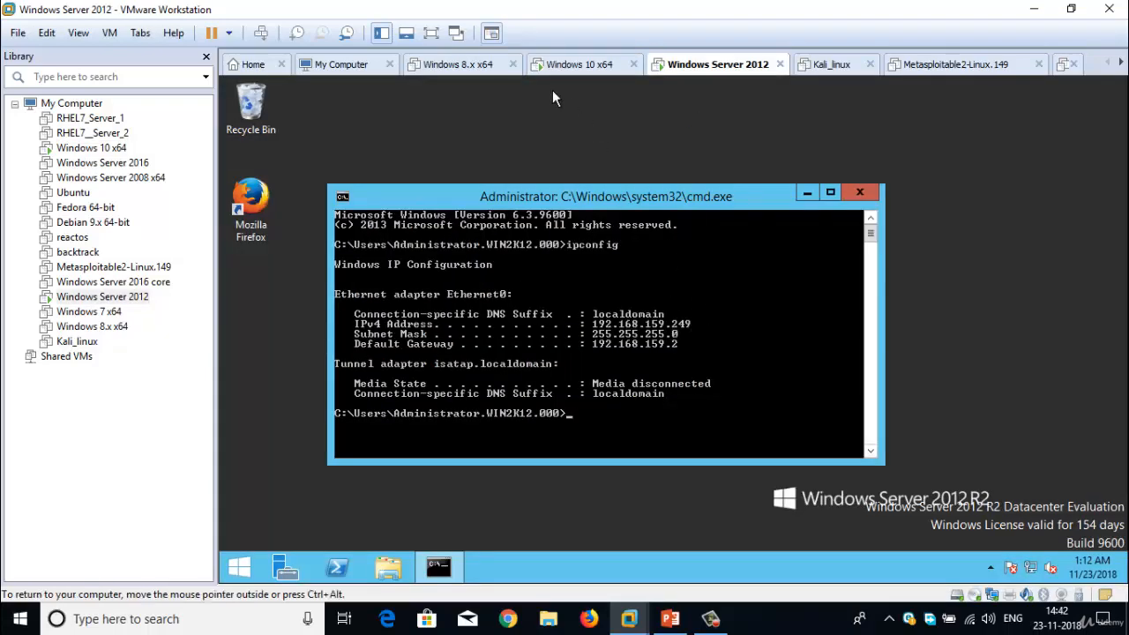
click(584, 63)
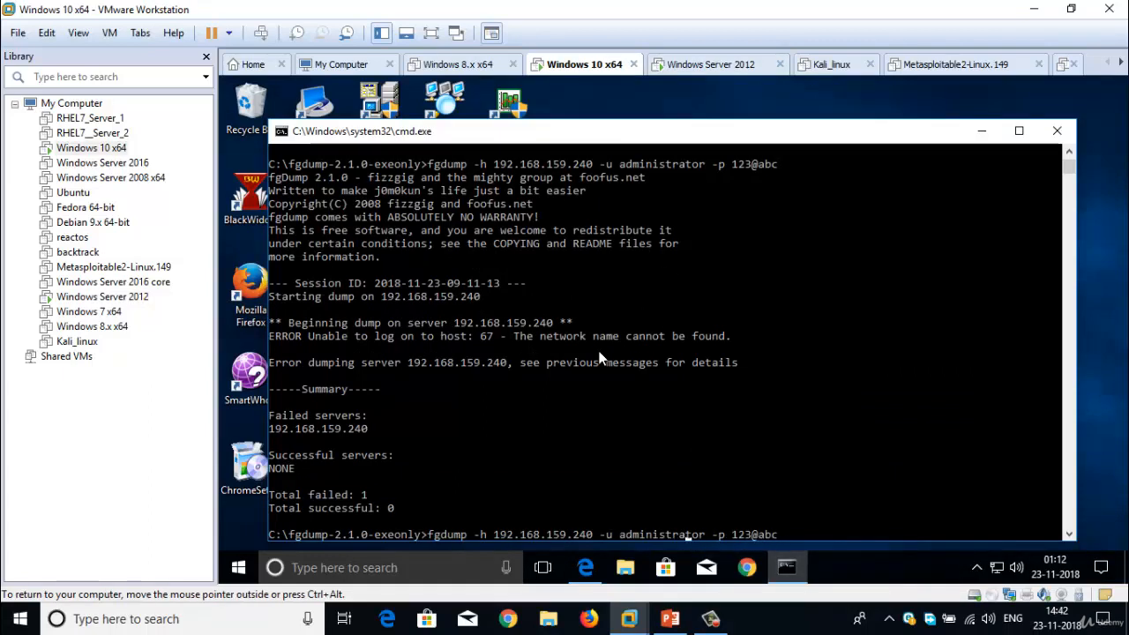
key(Backspace)
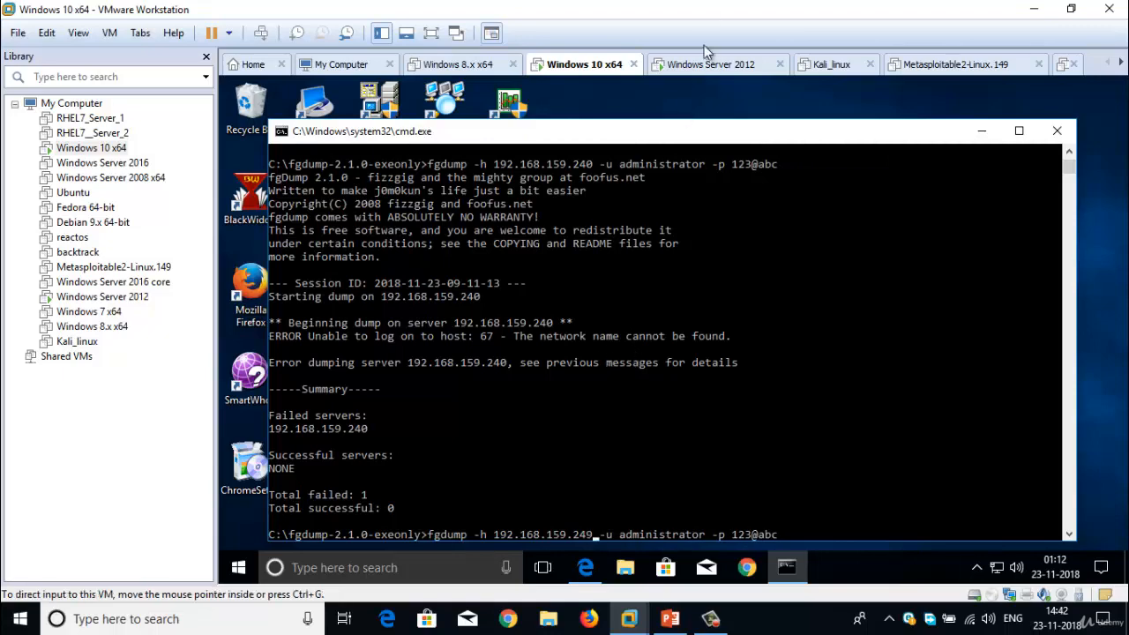
click(716, 63)
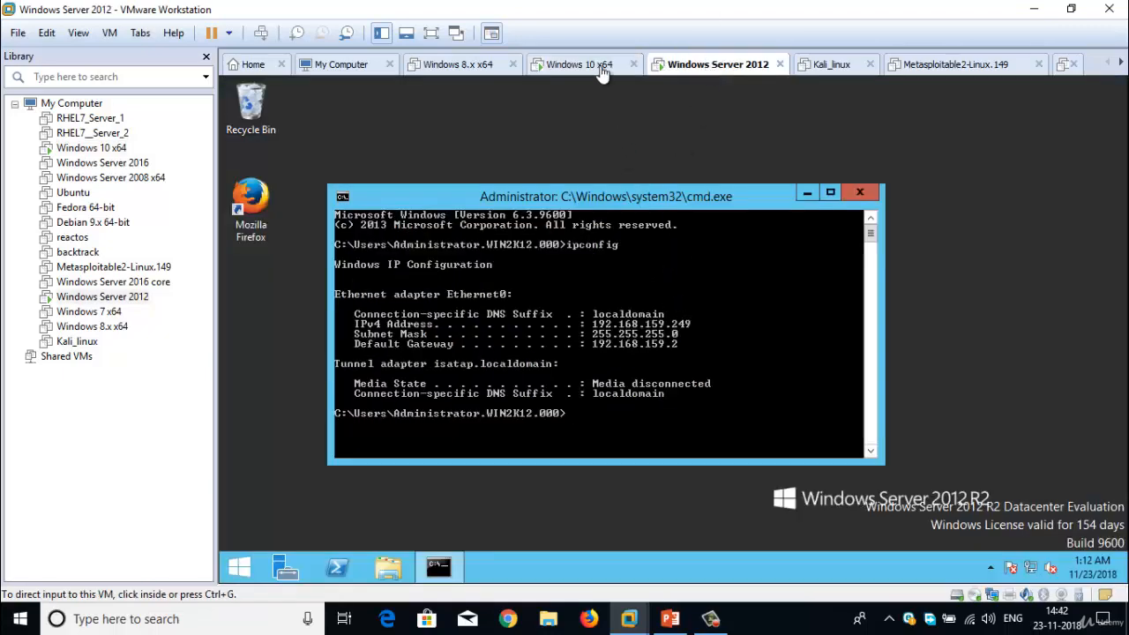
click(579, 64)
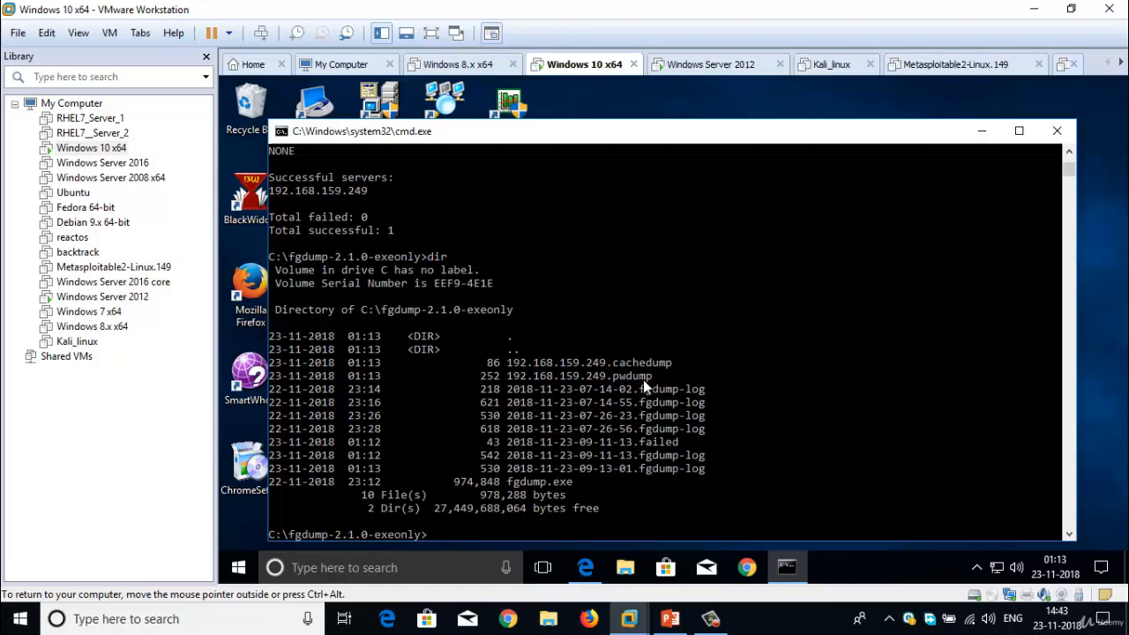
Select the 192.168.159.249.pwdump file name in the fgdump folder listing
drag(480, 374, 653, 374)
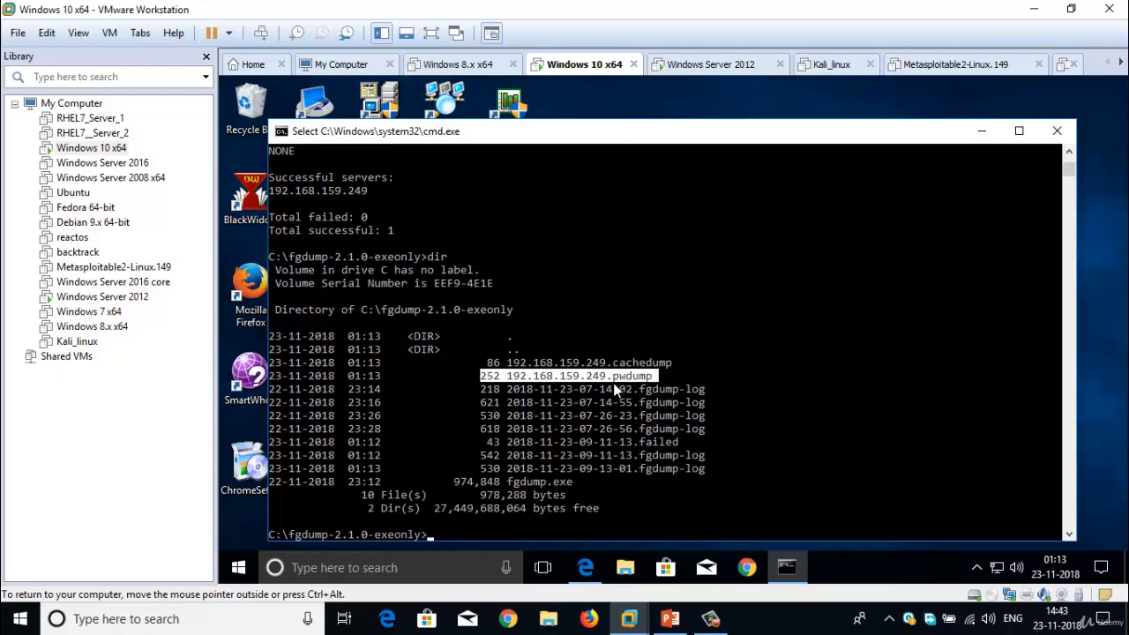
mouse_move(531, 140)
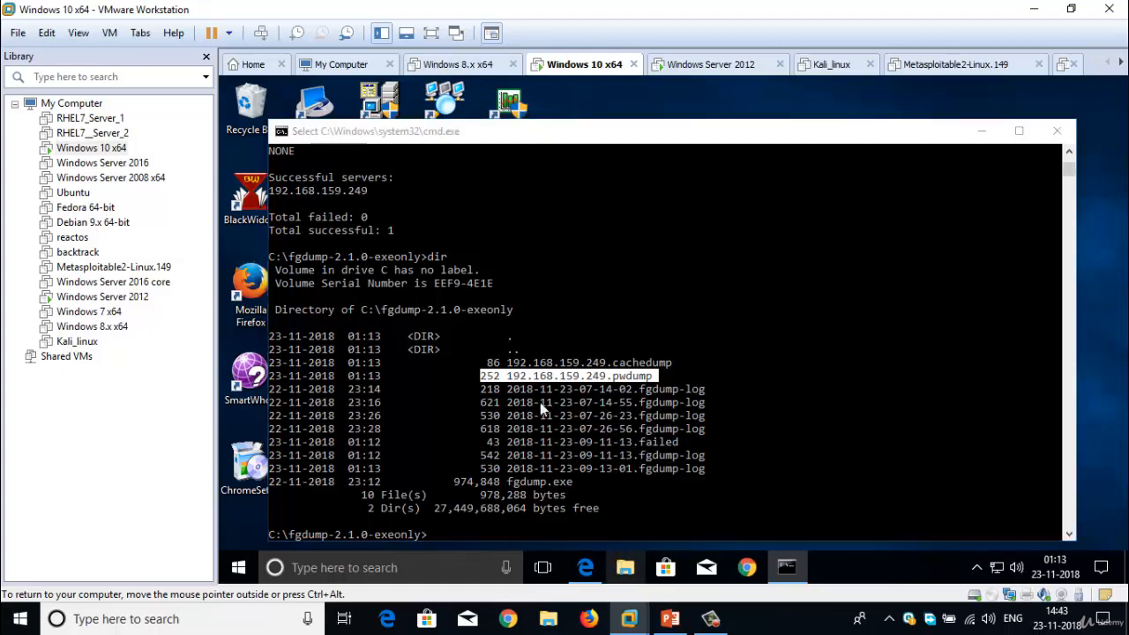
click(624, 568)
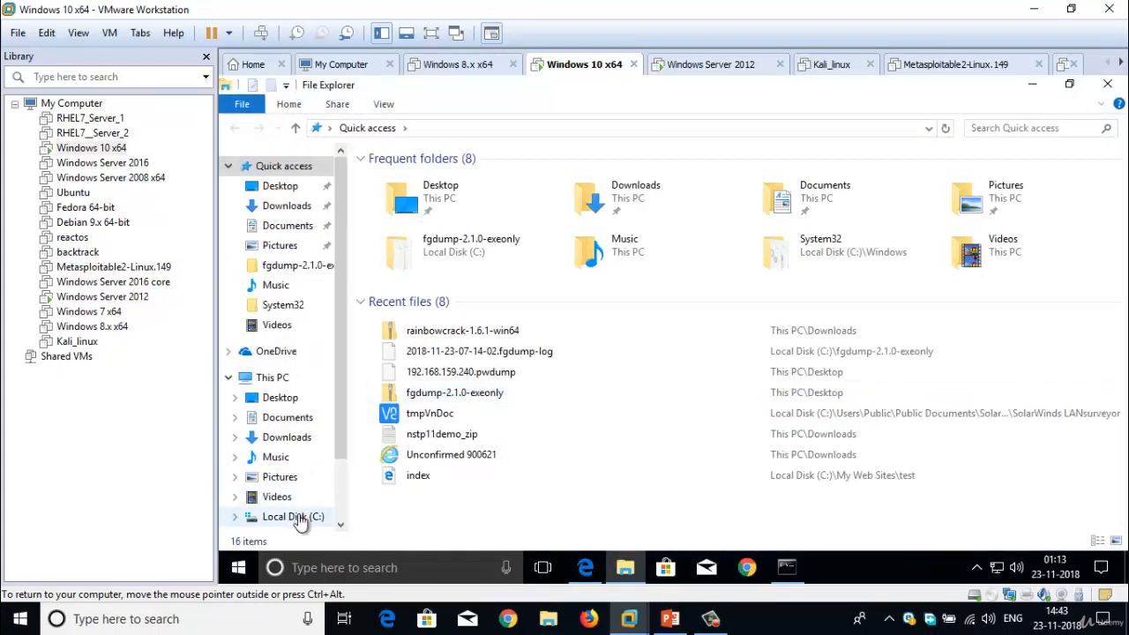
click(293, 515)
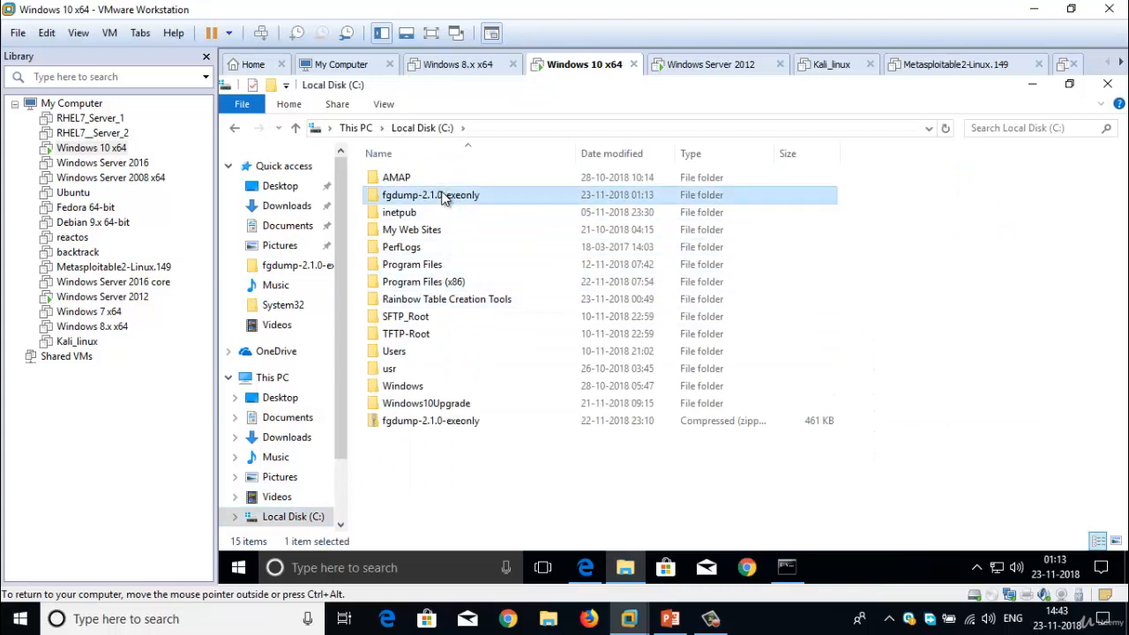
double_click(431, 194)
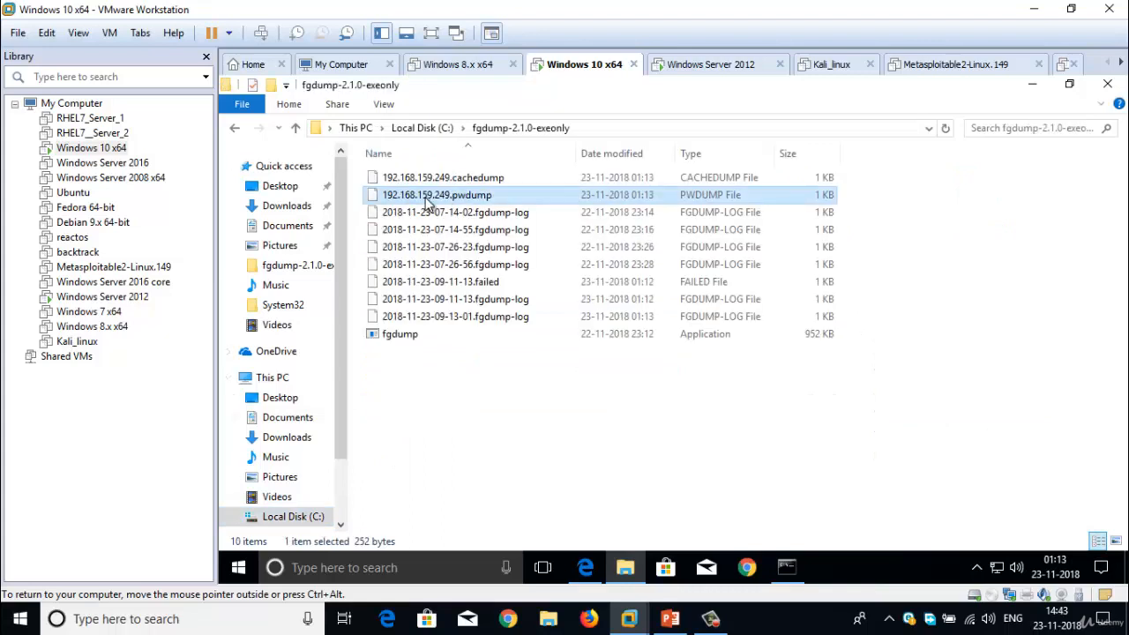
mouse_move(438, 194)
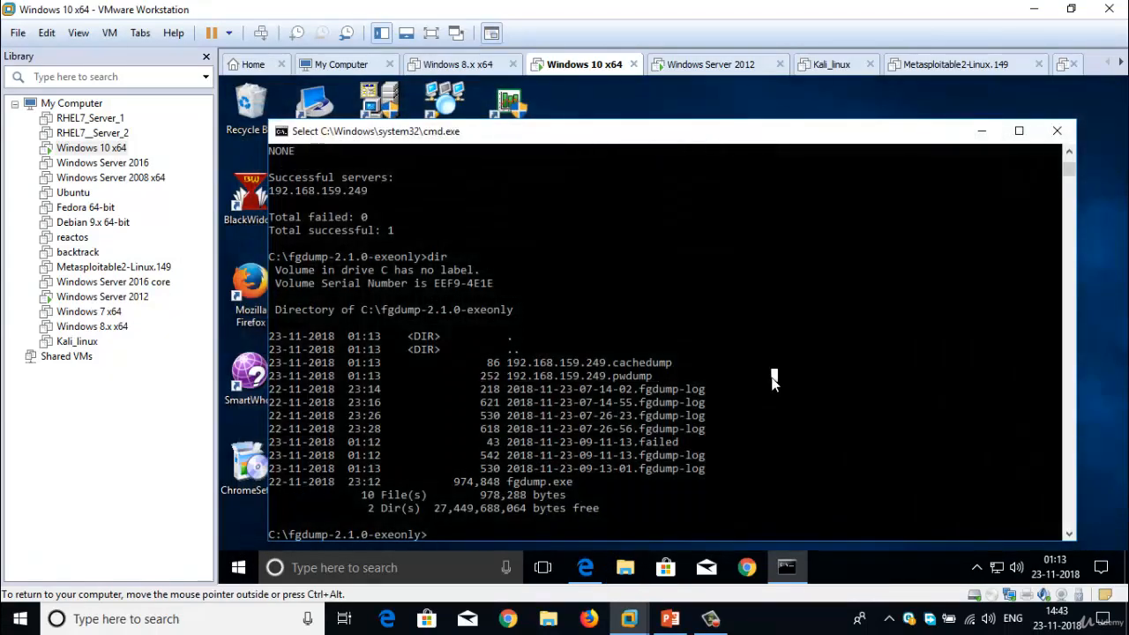
Display 192.168.159.249.pwdump with 'more' and select the Administrator account in the output
text(more p)
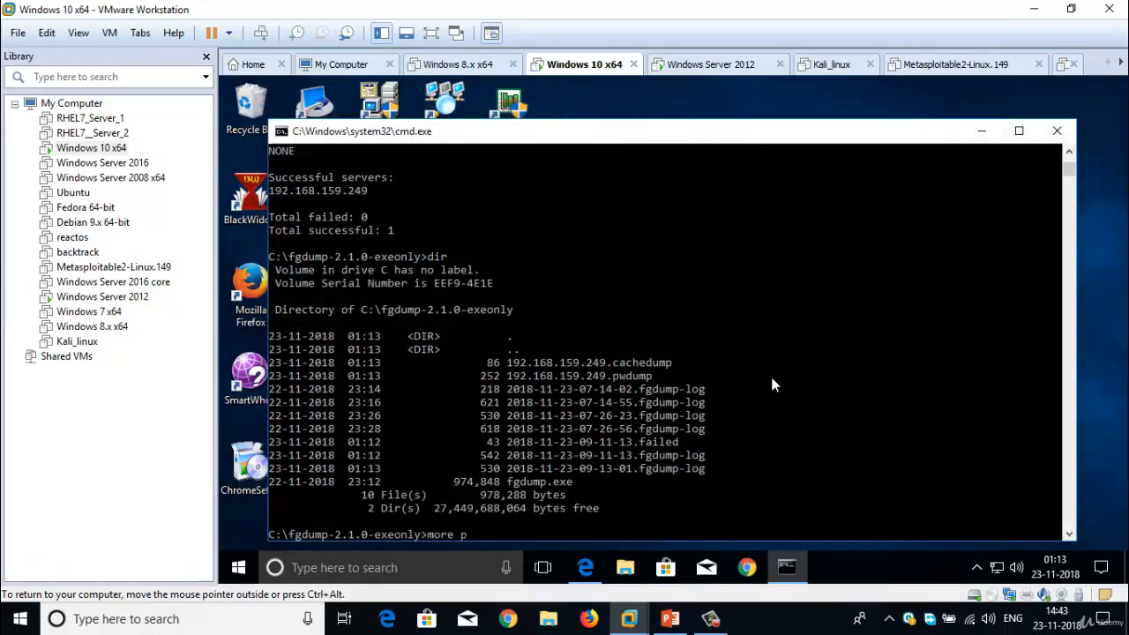
text(w)
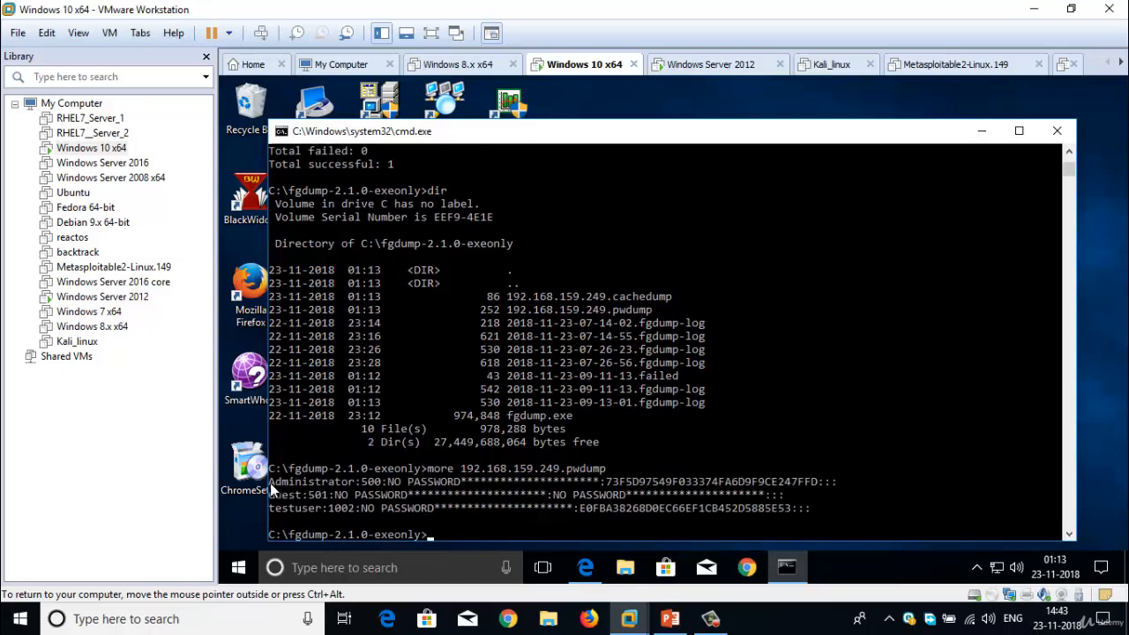
double_click(309, 481)
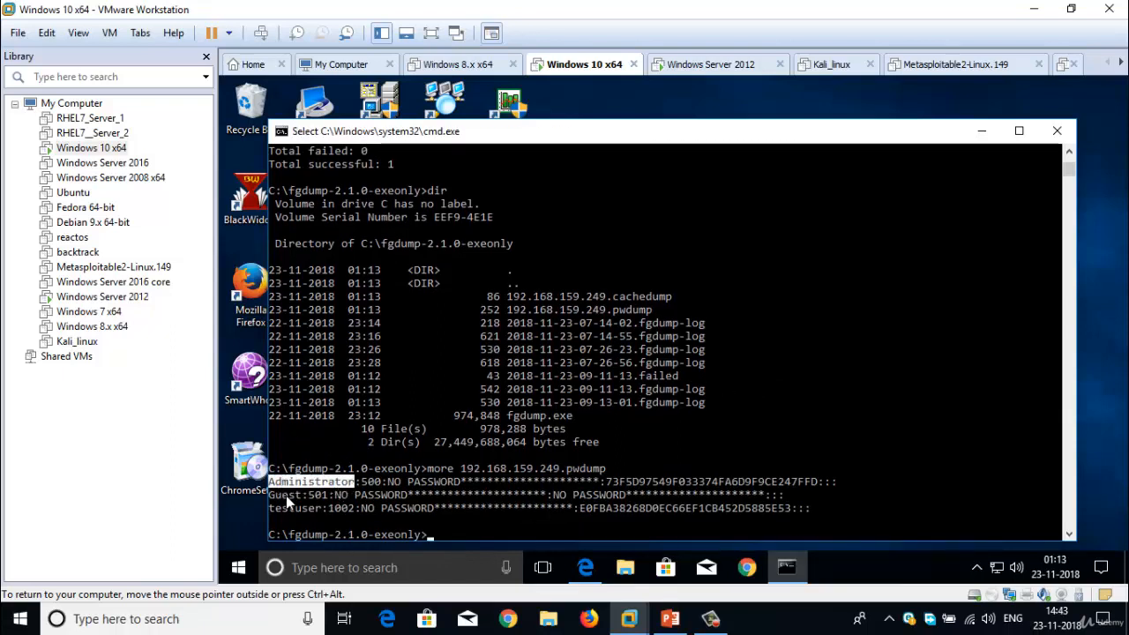